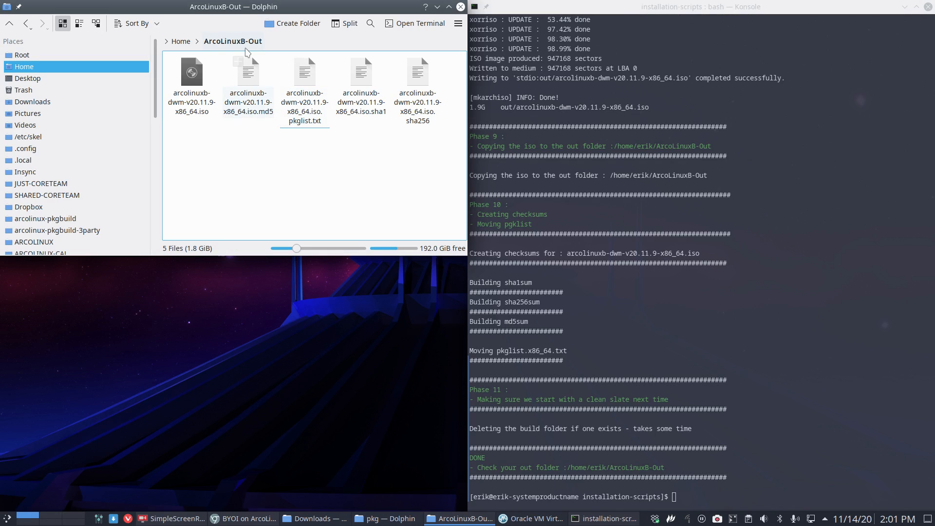
Step: Select the dwm ISO and its md5 file, then open the .iso.pkglist.txt package list
{"action": "left_click", "coordinate": [191, 78]}
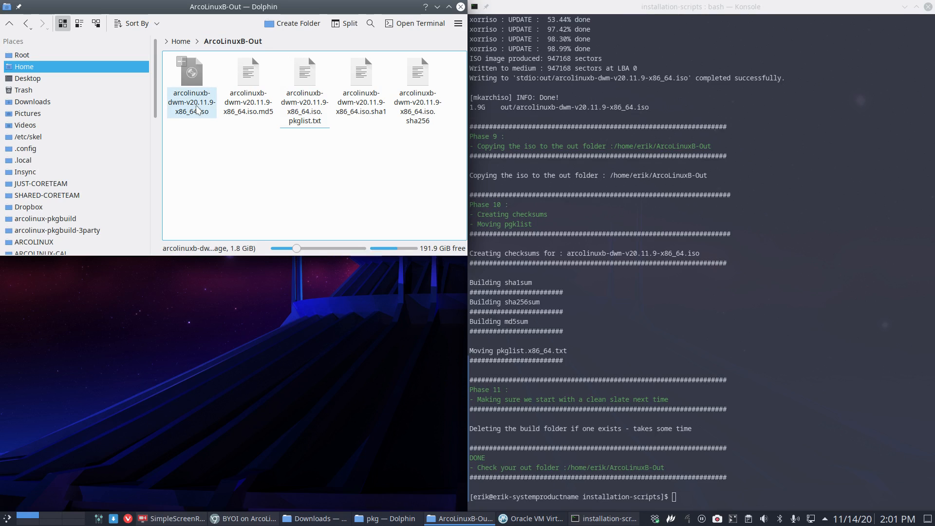
{"action": "left_click", "coordinate": [248, 83]}
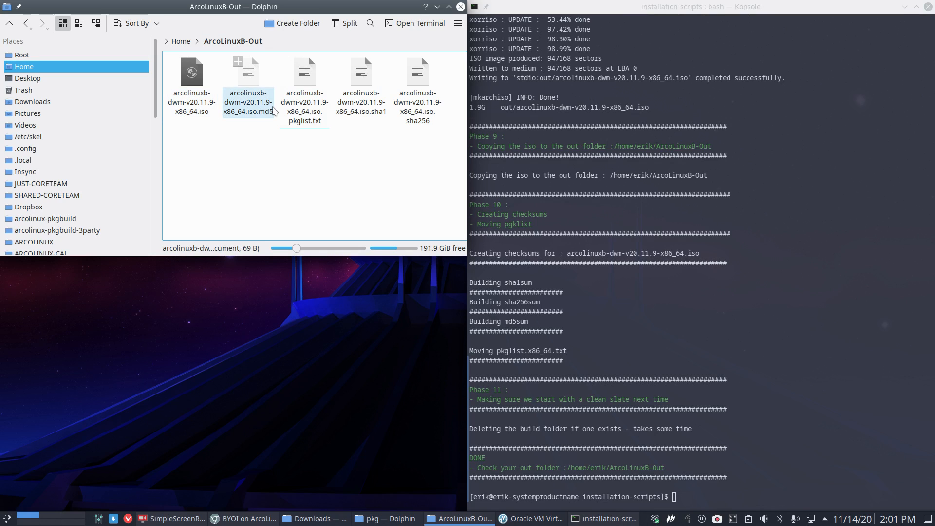
{"action": "left_click", "coordinate": [305, 78]}
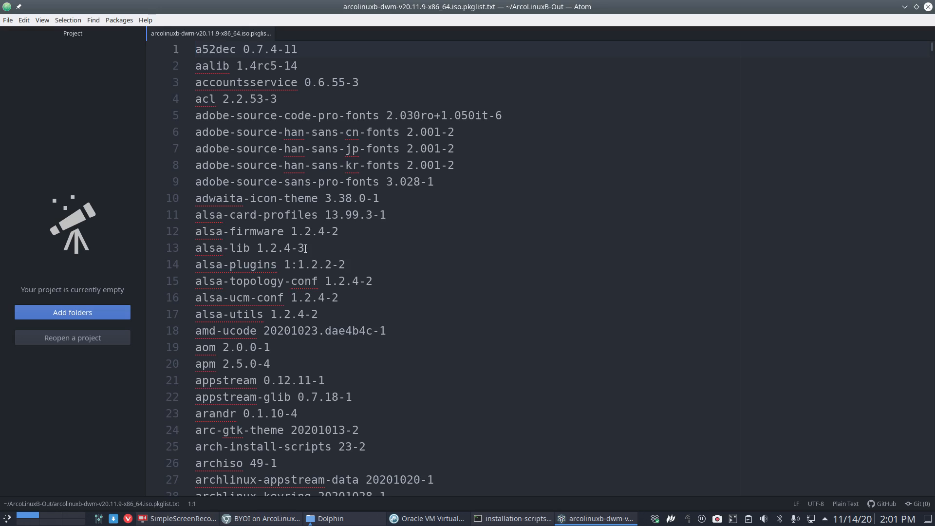
Step: Scroll the package list in Atom and search it for 'gimp'
{"action": "scroll", "scroll_direction": "down", "scroll_amount": 3}
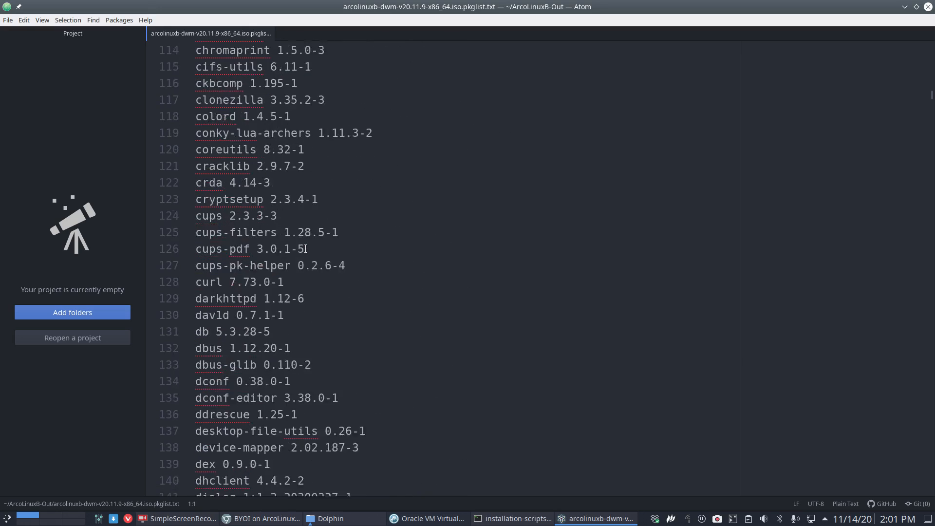
{"action": "type", "text": "gim"}
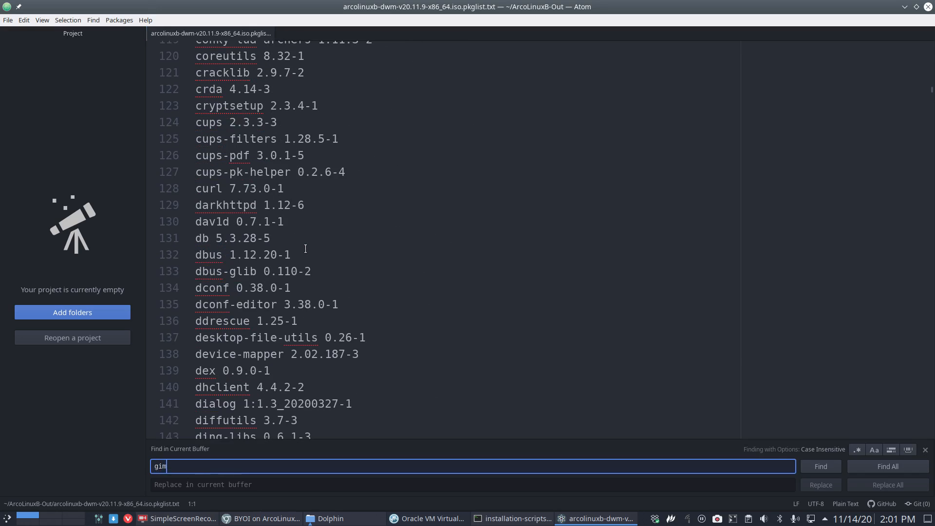
{"action": "type", "text": "p"}
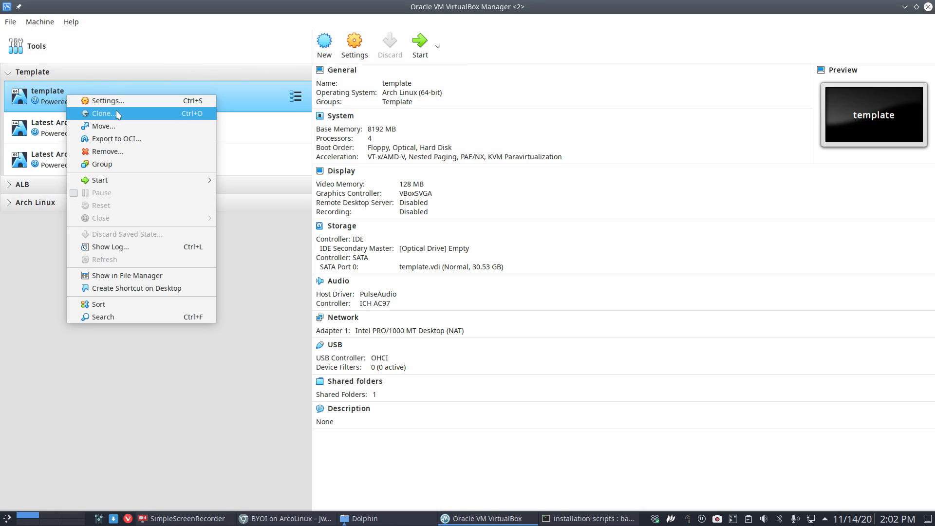
Step: Clone the template VM as a full clone named 'ALB Dwm'
{"action": "left_click", "coordinate": [103, 113]}
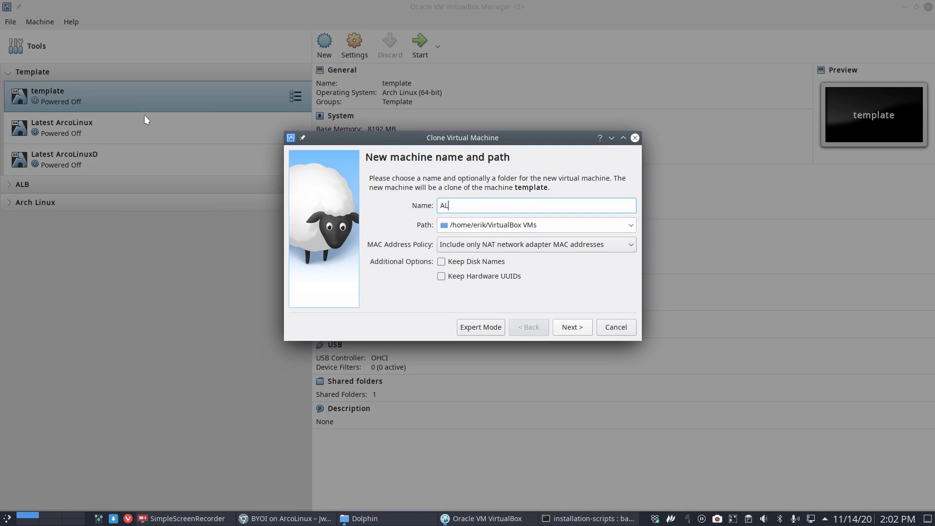
{"action": "type", "text": "LB D"}
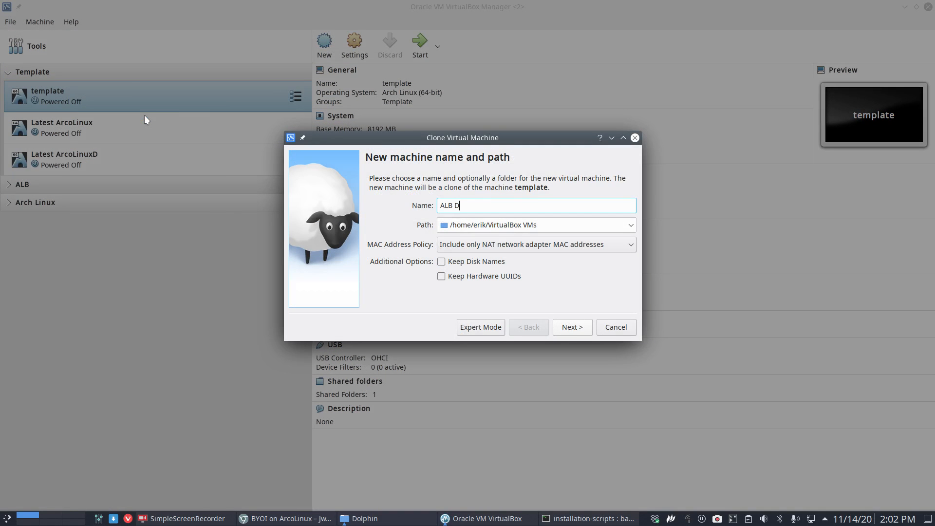
{"action": "left_click", "coordinate": [571, 327]}
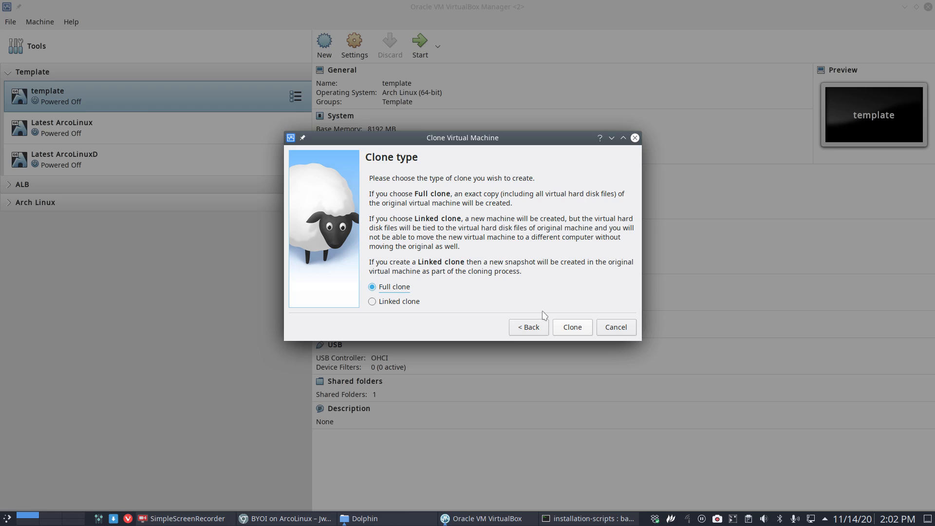
{"action": "left_click", "coordinate": [571, 327]}
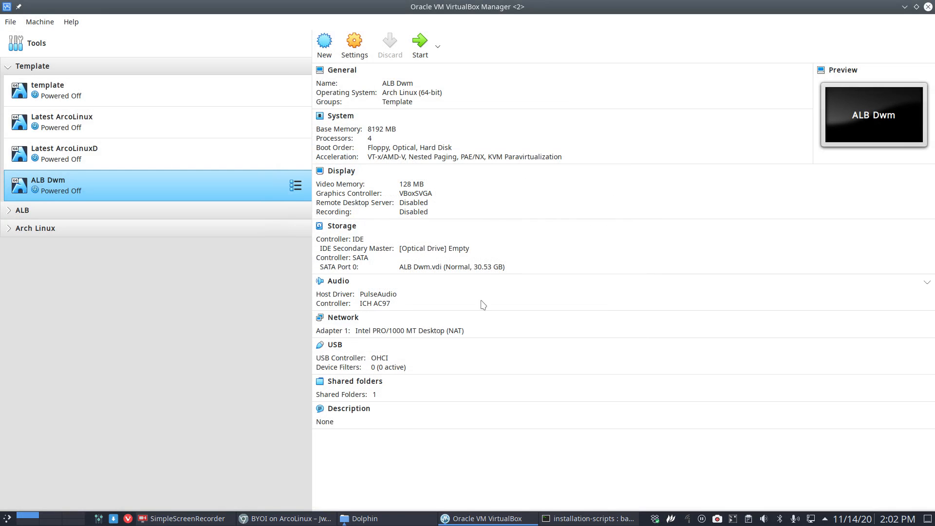
Step: Load the dwm ISO from the ArcoLinuxB-Out folder into the VM's optical drive and start it
{"action": "left_click", "coordinate": [433, 249]}
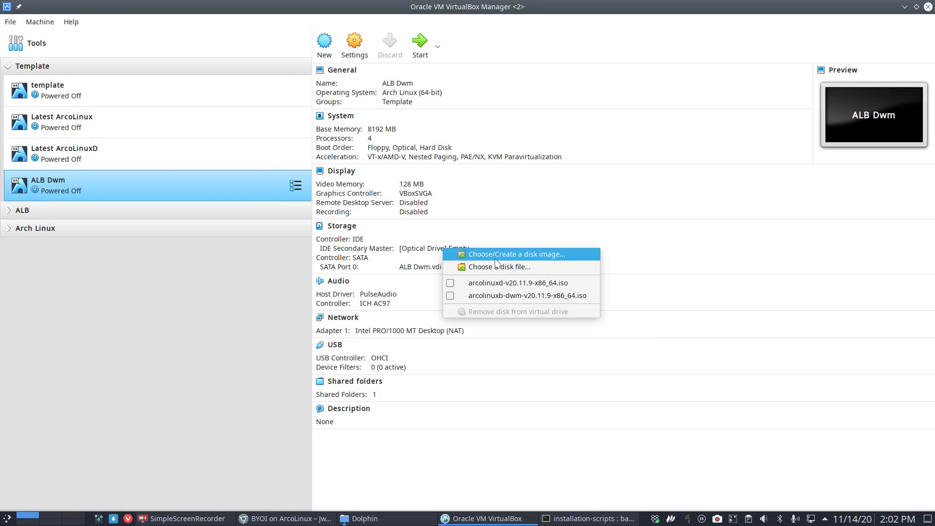
{"action": "left_click", "coordinate": [514, 255]}
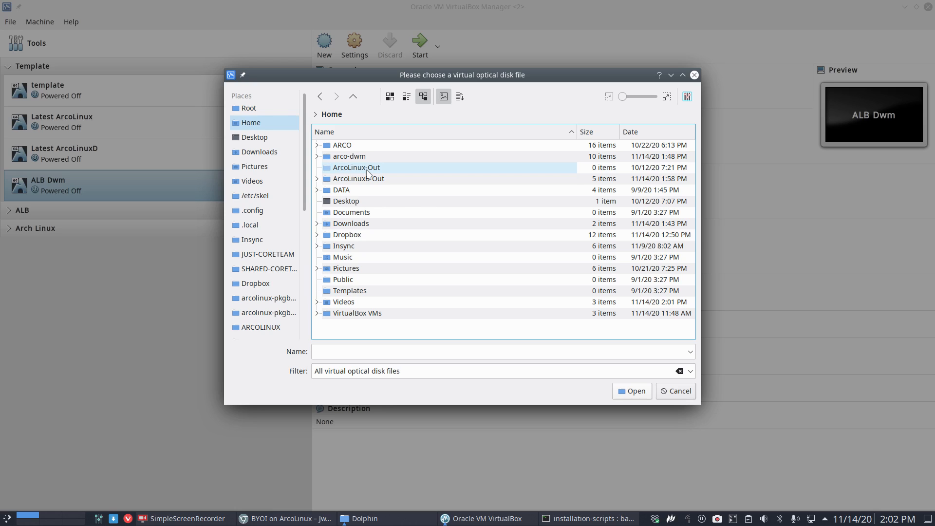
{"action": "double_click", "coordinate": [359, 179]}
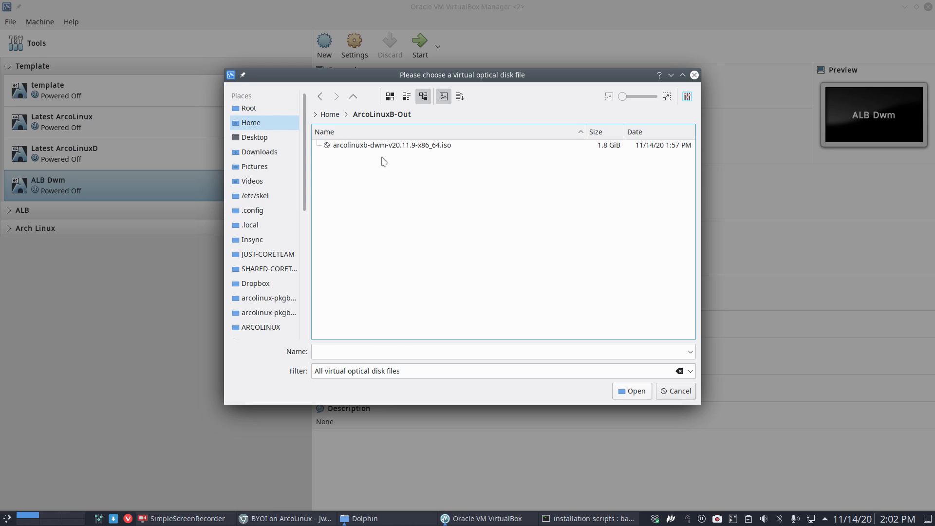
{"action": "left_click", "coordinate": [392, 145]}
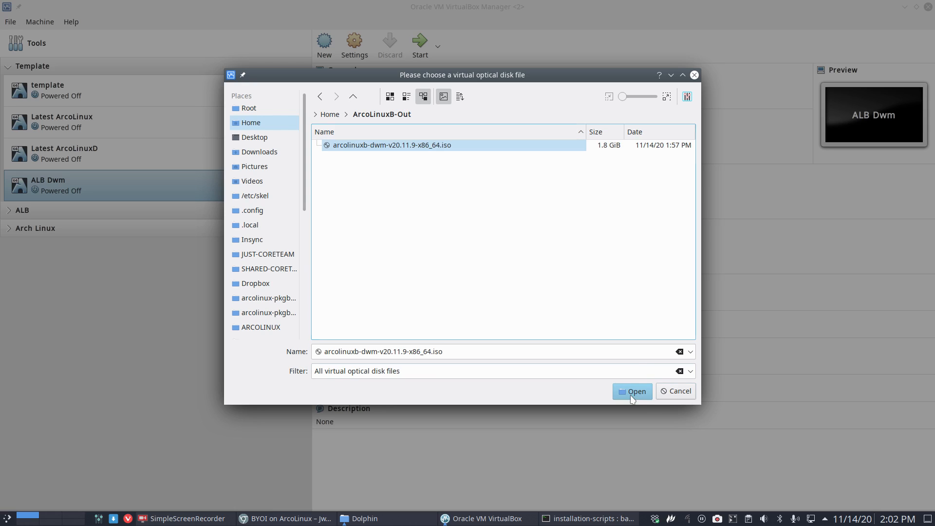
{"action": "left_click", "coordinate": [632, 392]}
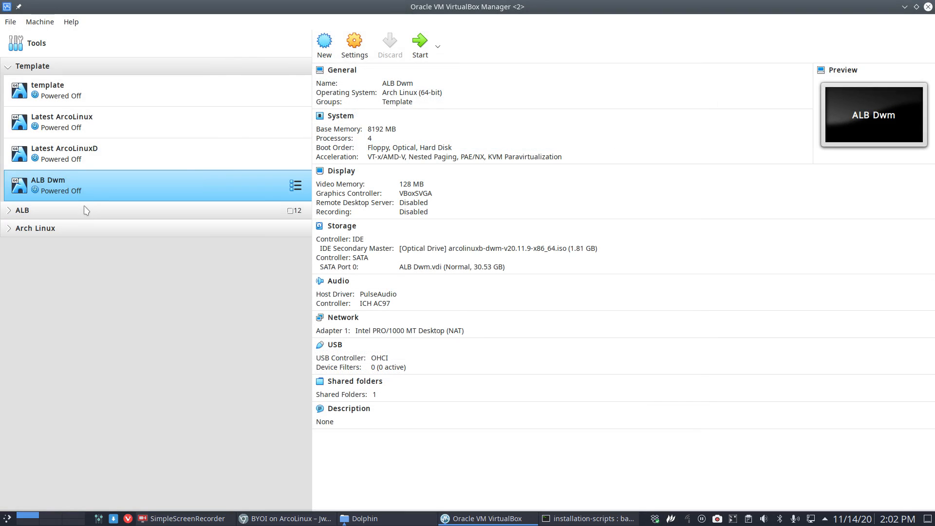
{"action": "left_click", "coordinate": [419, 41]}
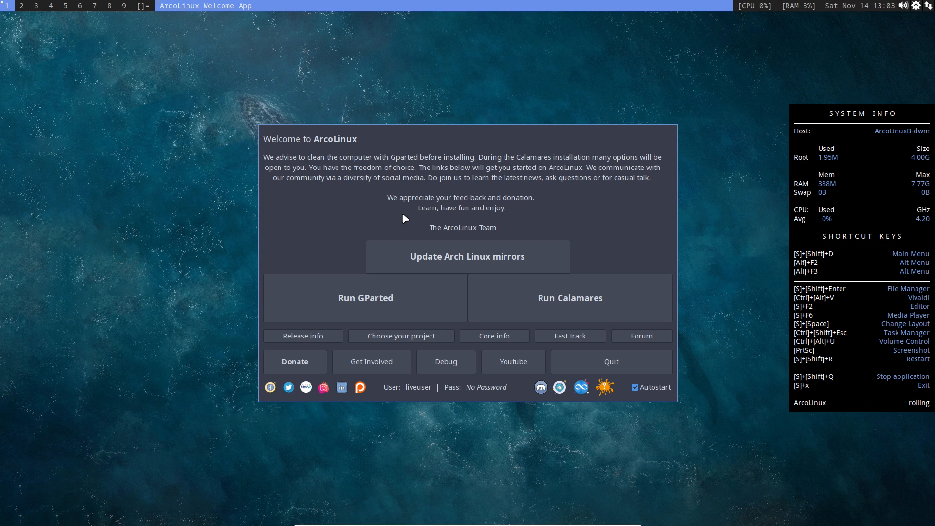
{"action": "mouse_move", "coordinate": [834, 144]}
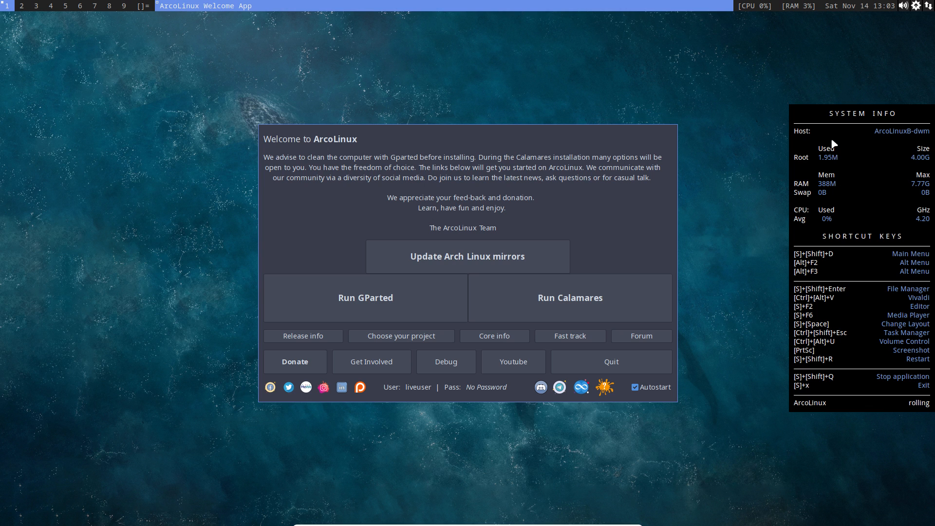
{"action": "mouse_move", "coordinate": [888, 377]}
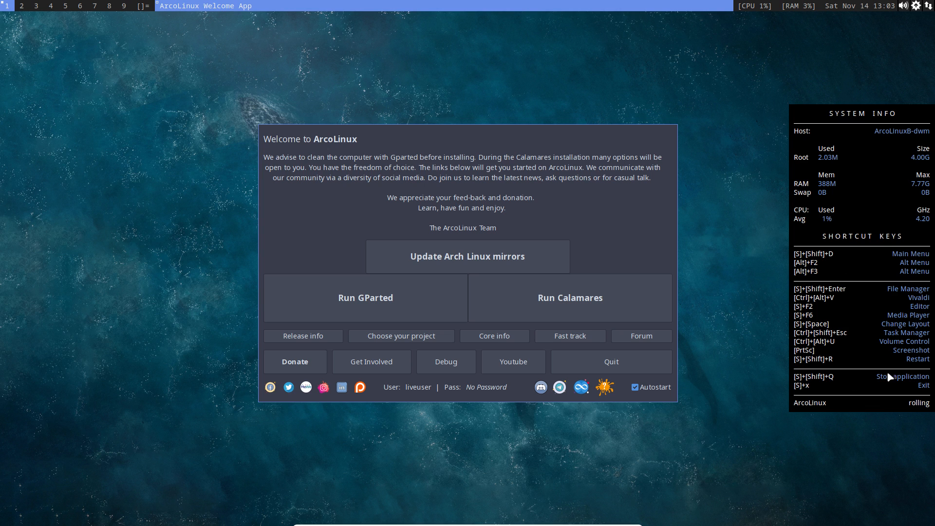
{"action": "mouse_move", "coordinate": [903, 371]}
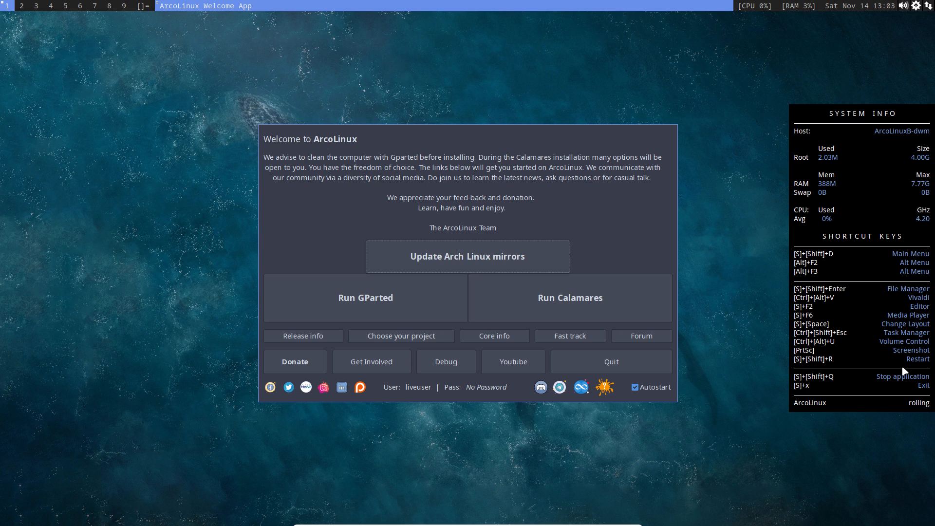
{"action": "mouse_move", "coordinate": [868, 373]}
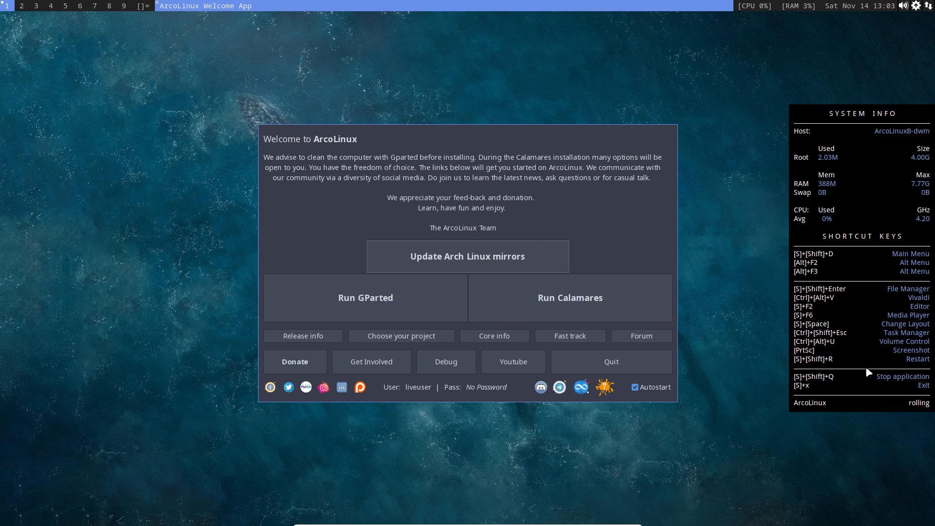
{"action": "mouse_move", "coordinate": [575, 209]}
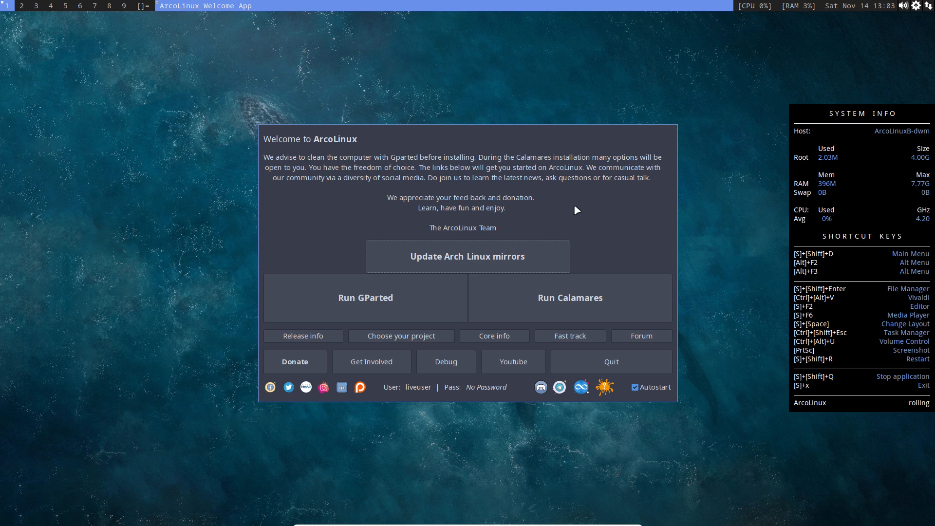
{"action": "mouse_move", "coordinate": [507, 214]}
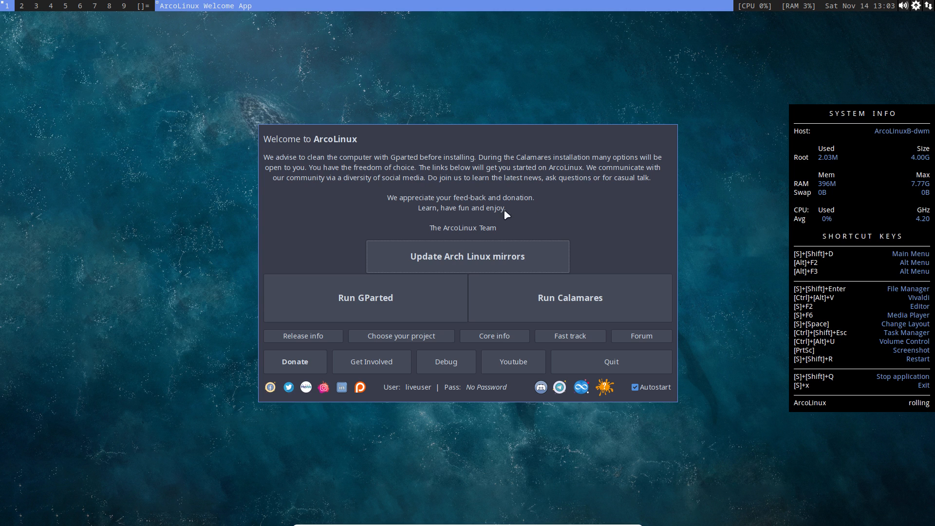
{"action": "mouse_move", "coordinate": [477, 216]}
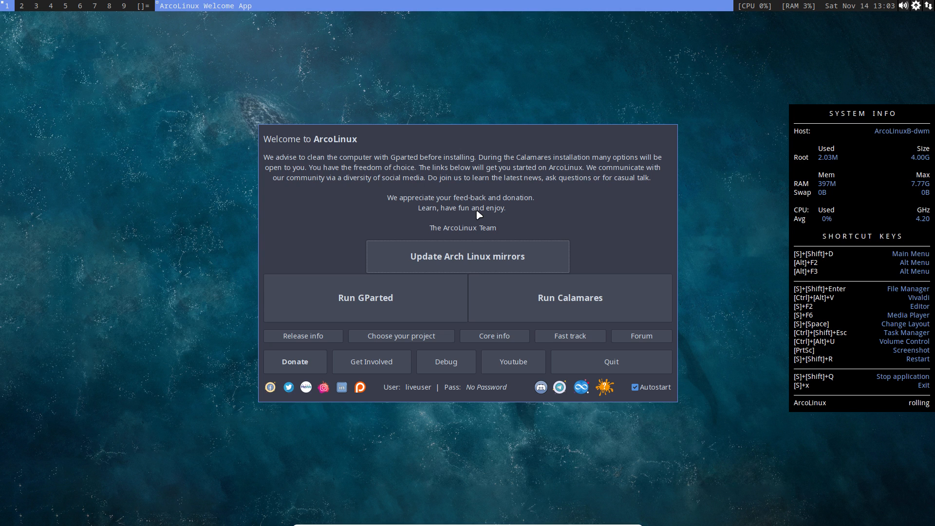
{"action": "mouse_move", "coordinate": [466, 256]}
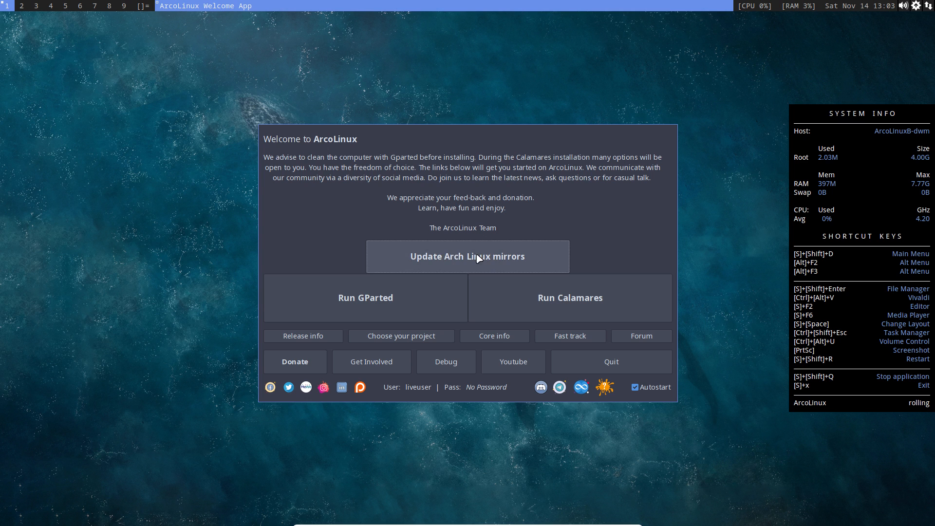
{"action": "mouse_move", "coordinate": [484, 259]}
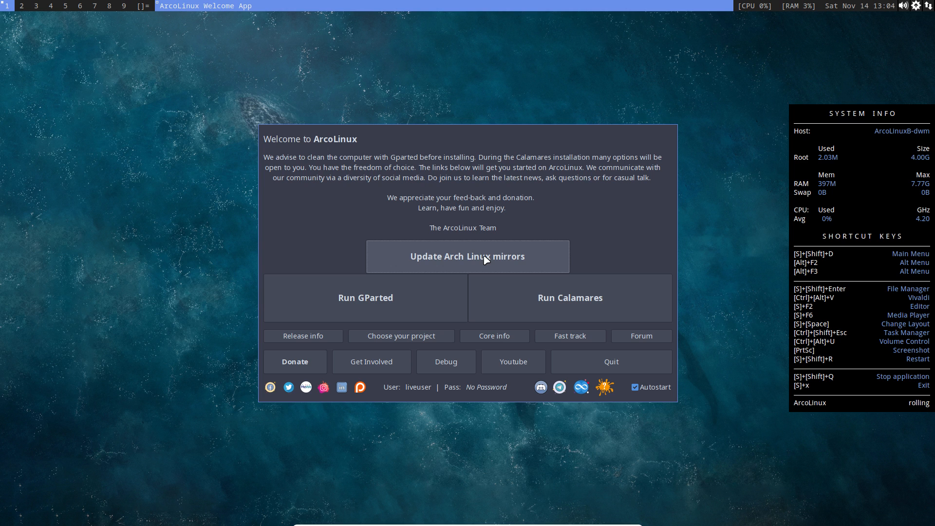
{"action": "mouse_move", "coordinate": [390, 297]}
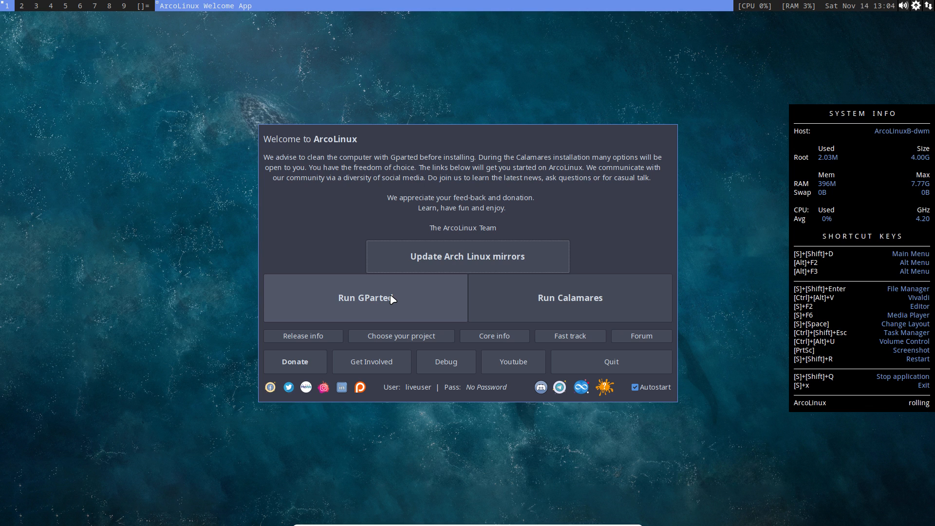
Step: Launch GParted with authentication, review the unallocated /dev/sda, then close it
{"action": "left_click", "coordinate": [364, 298]}
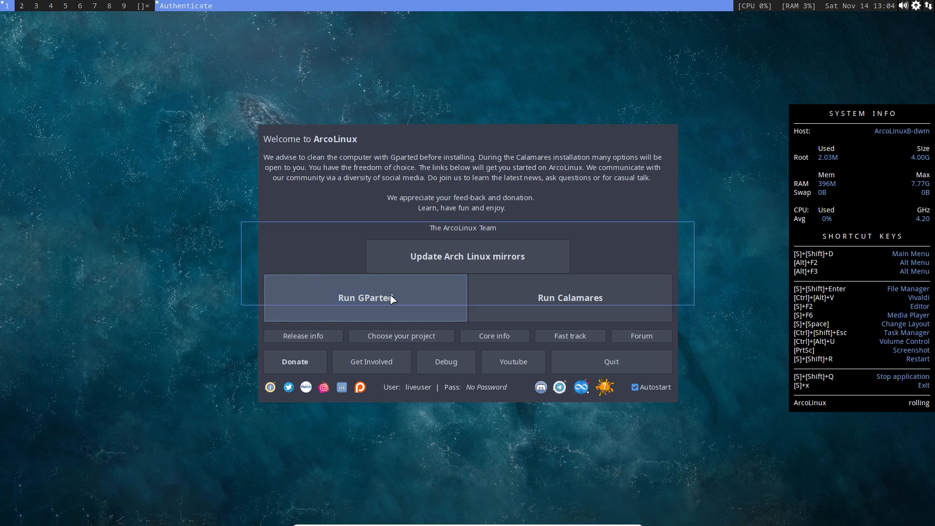
{"action": "left_click", "coordinate": [364, 297]}
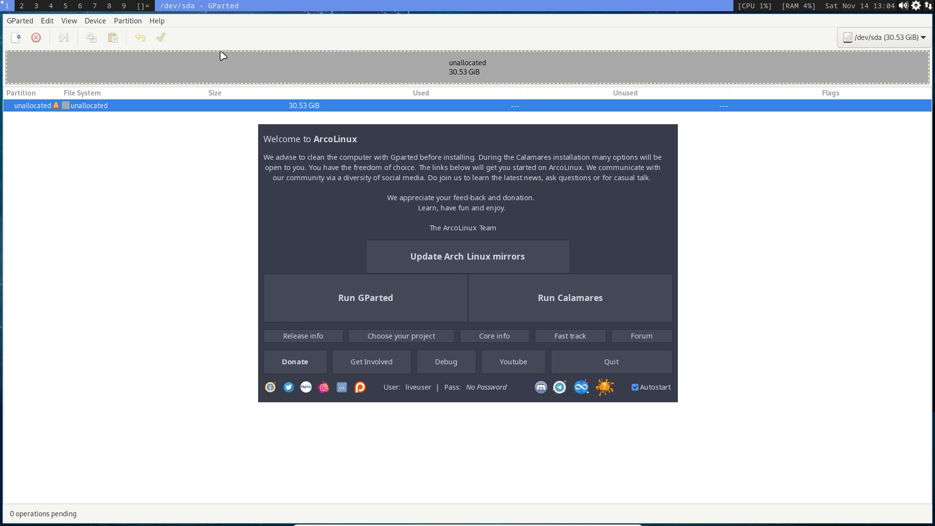
{"action": "mouse_move", "coordinate": [170, 46]}
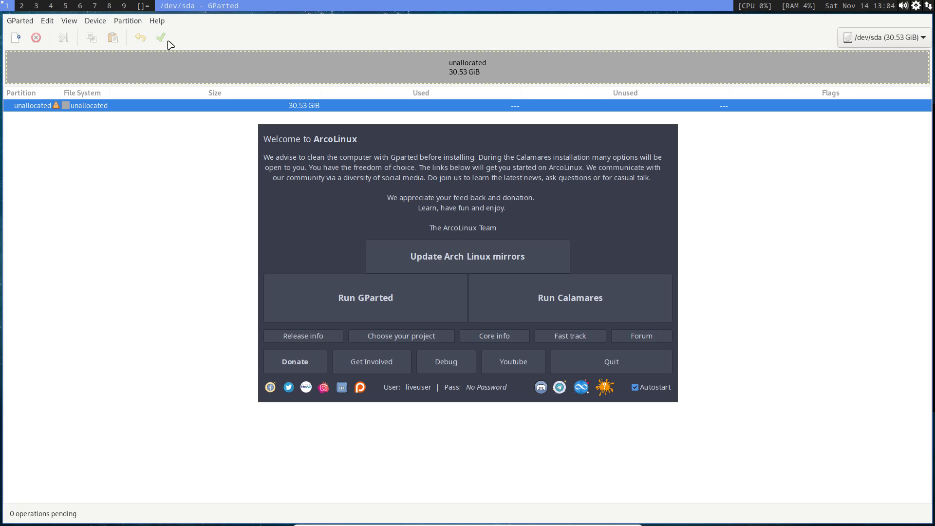
{"action": "mouse_move", "coordinate": [36, 37]}
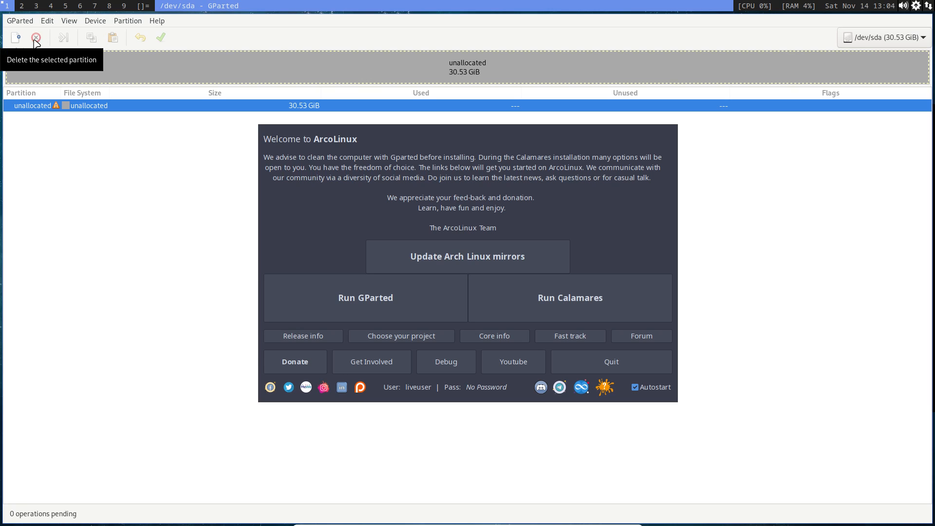
{"action": "mouse_move", "coordinate": [286, 67]}
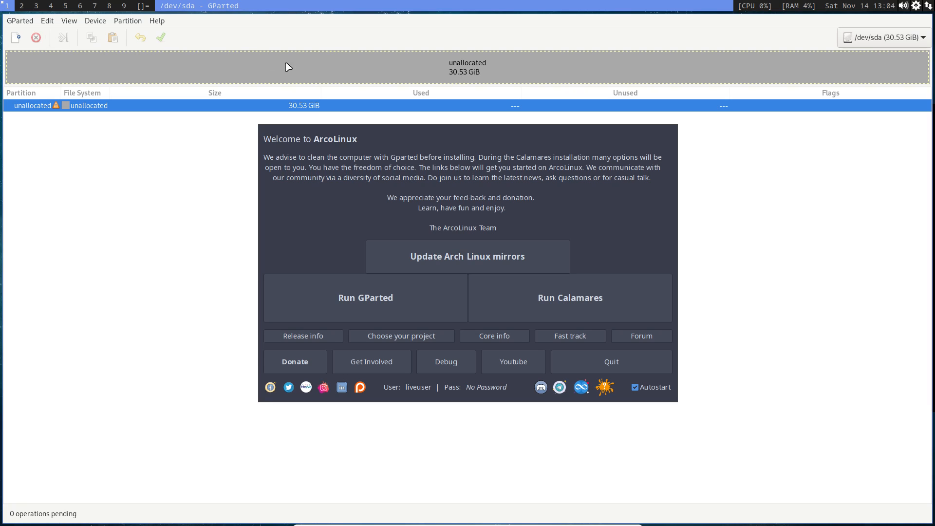
{"action": "left_click", "coordinate": [20, 20]}
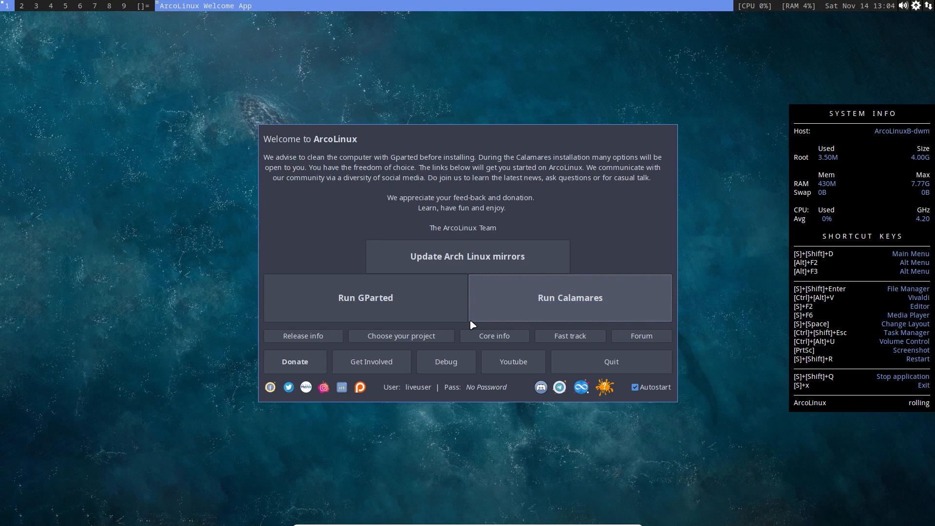
Step: Run Calamares, quit the Welcome App, view the installer's About info, and continue to Kernel selection
{"action": "left_click", "coordinate": [568, 298]}
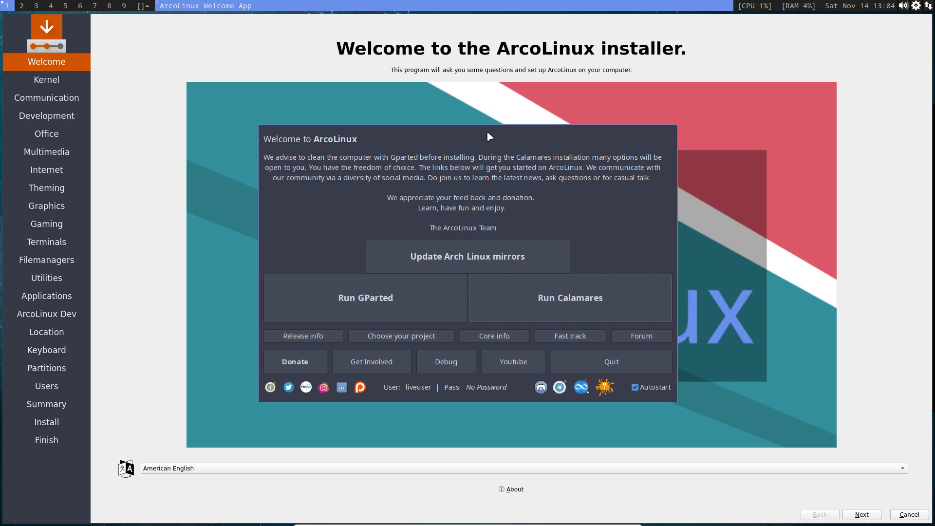
{"action": "mouse_move", "coordinate": [610, 362]}
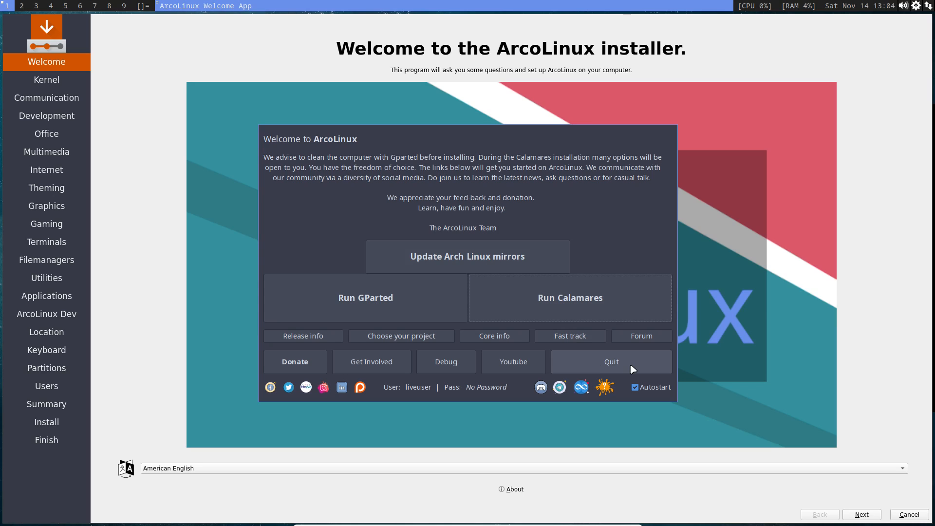
{"action": "mouse_move", "coordinate": [626, 369]}
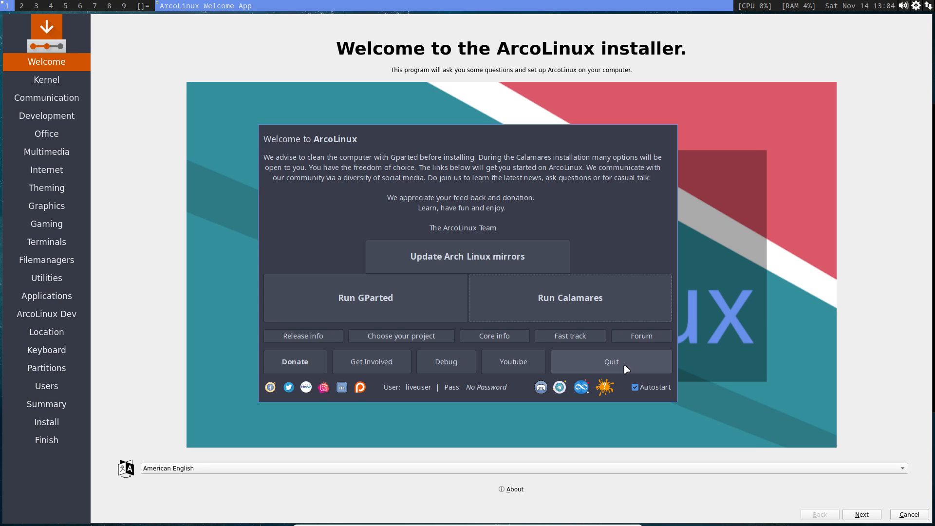
{"action": "left_click", "coordinate": [611, 362]}
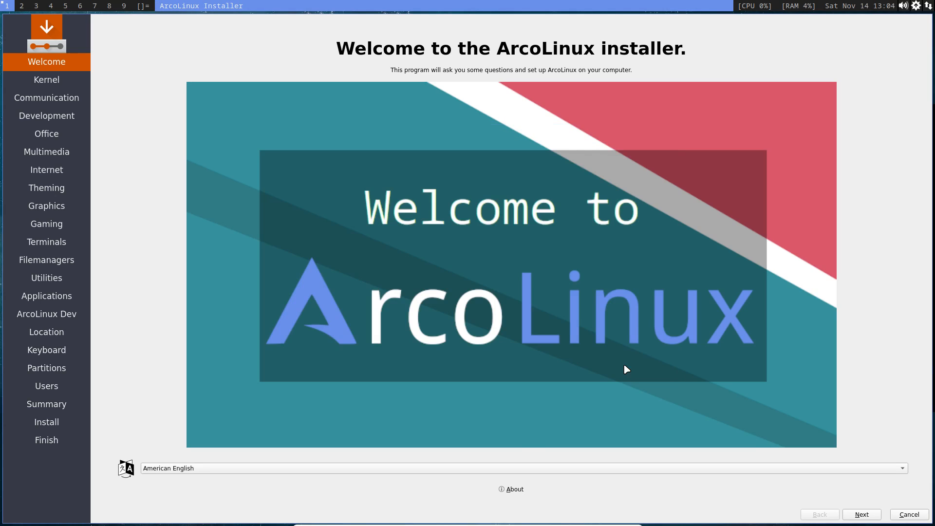
{"action": "left_click", "coordinate": [514, 489]}
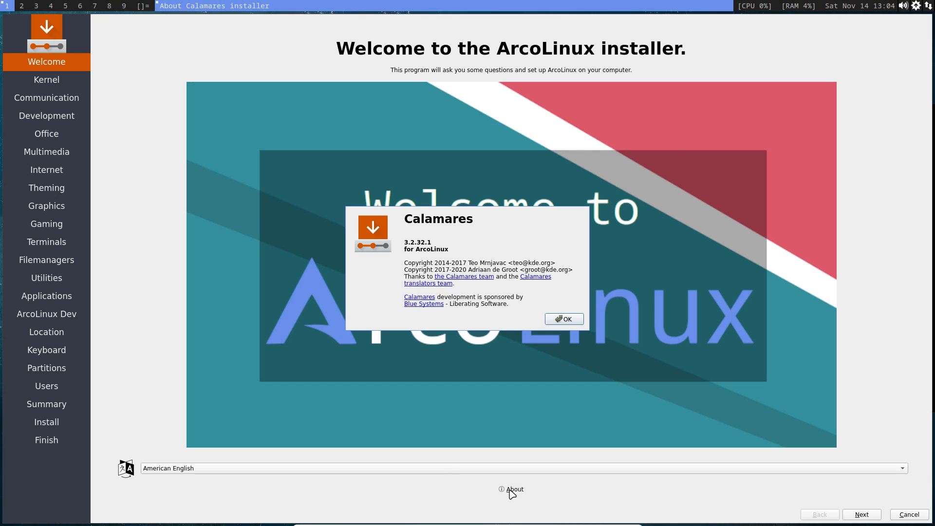
{"action": "mouse_move", "coordinate": [497, 356]}
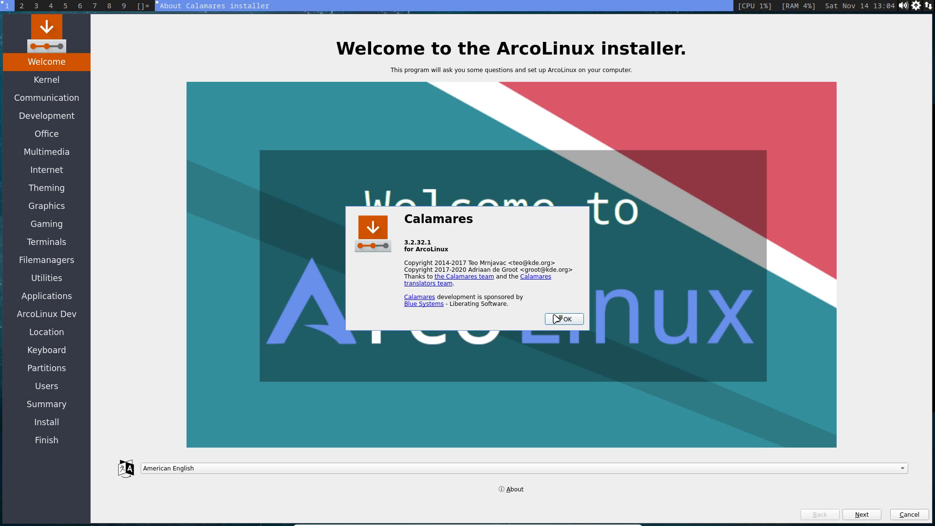
{"action": "left_click", "coordinate": [563, 319]}
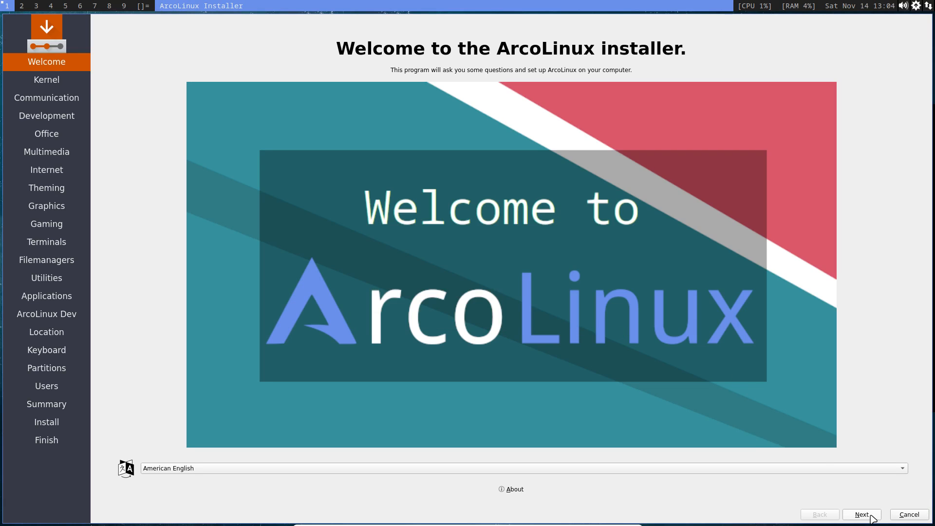
{"action": "left_click", "coordinate": [860, 514]}
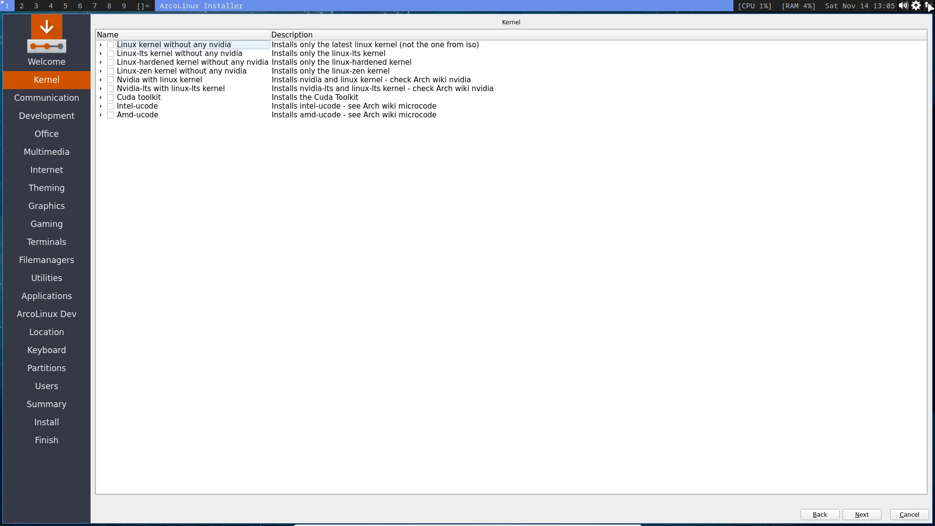
{"action": "left_click", "coordinate": [927, 6]}
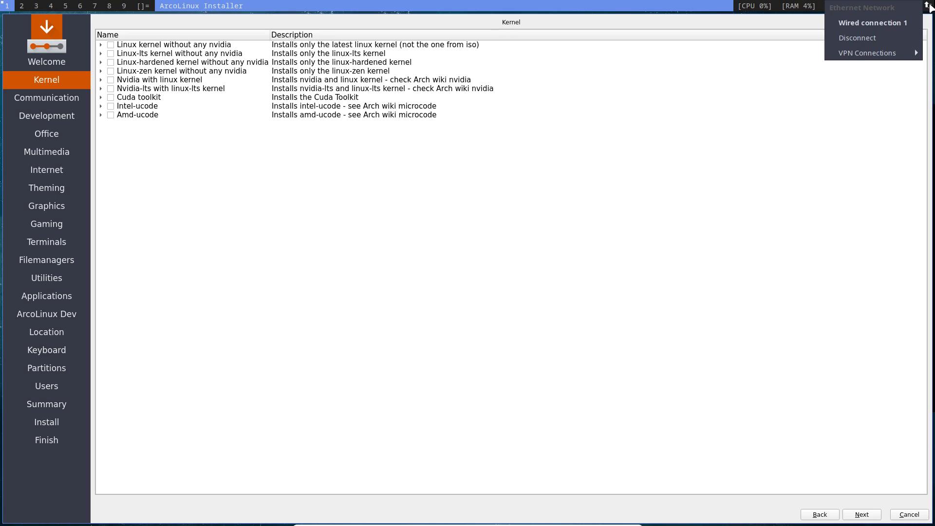
{"action": "mouse_move", "coordinate": [263, 97]}
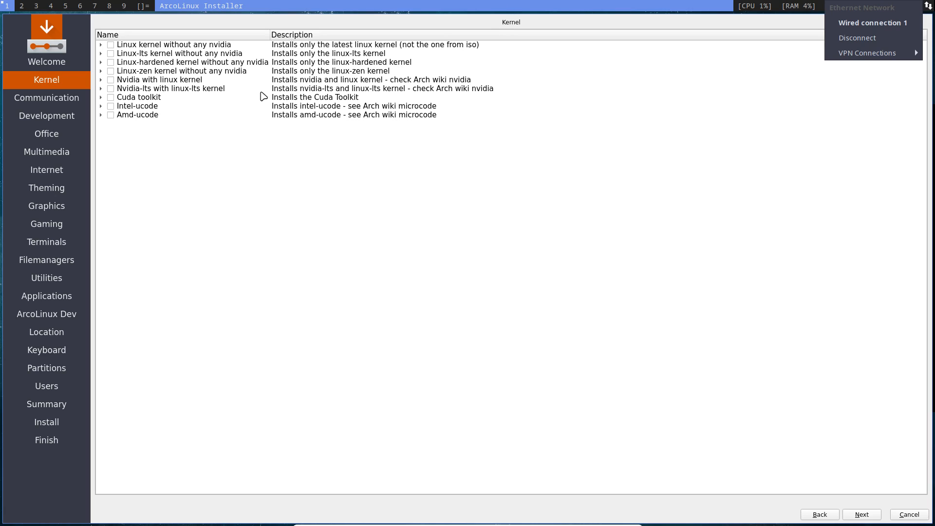
{"action": "left_click", "coordinate": [173, 44]}
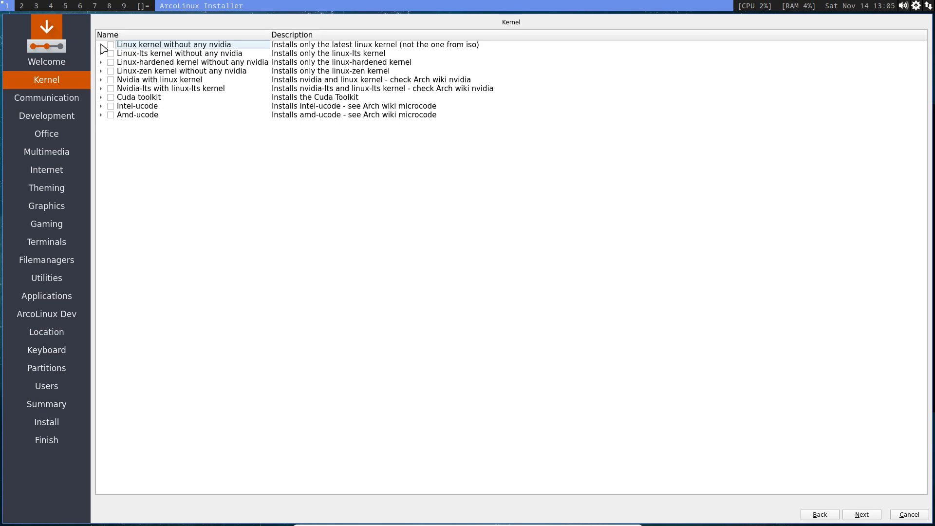
{"action": "left_click", "coordinate": [100, 44]}
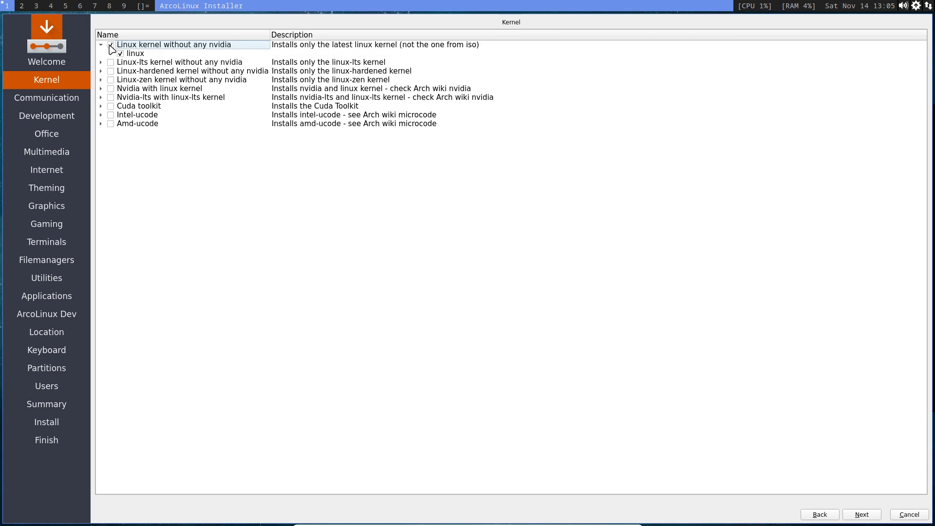
{"action": "left_click", "coordinate": [110, 44]}
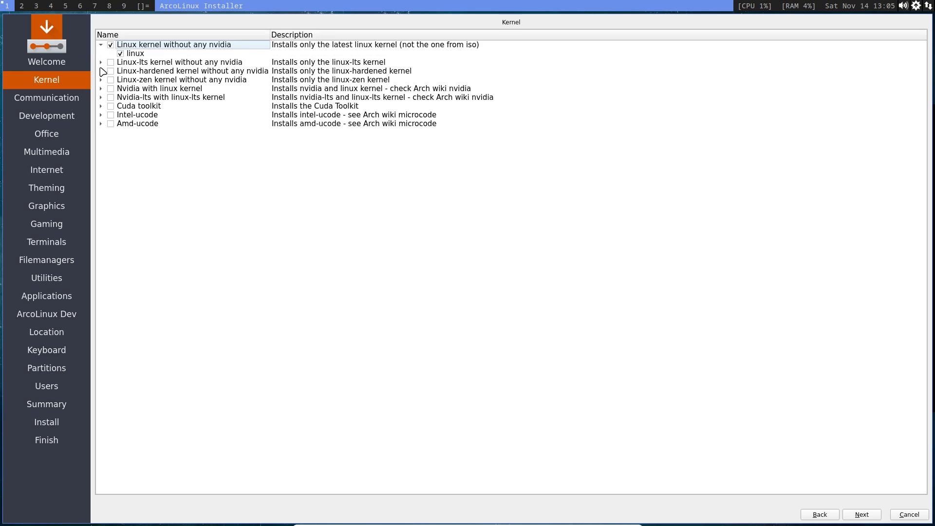
{"action": "left_click", "coordinate": [101, 62]}
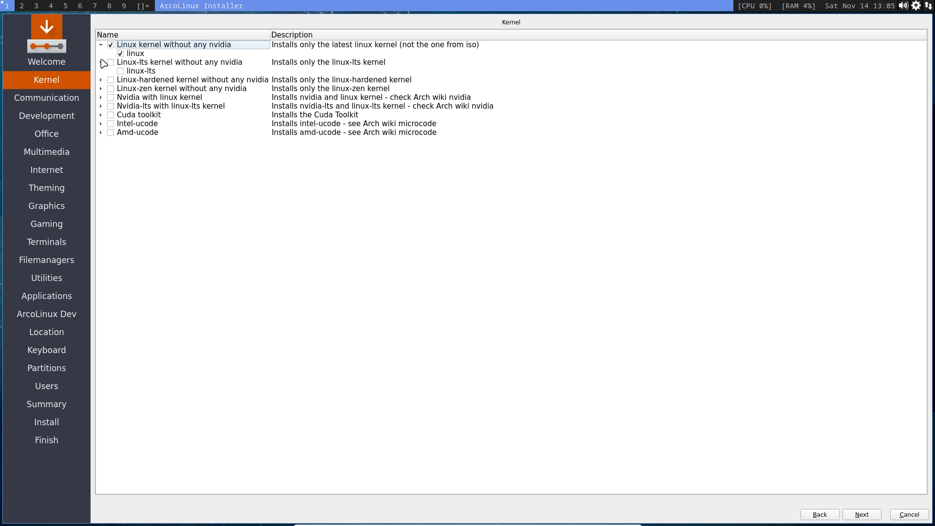
{"action": "left_click", "coordinate": [111, 62]}
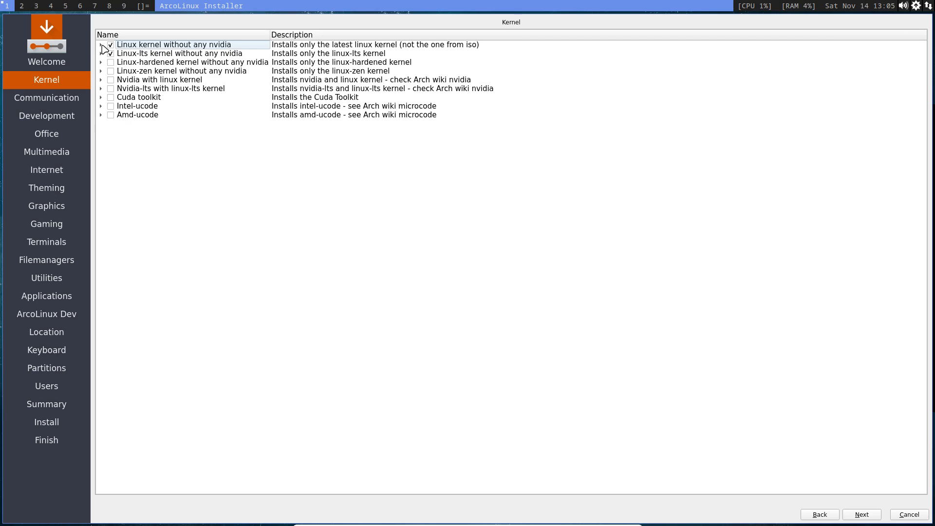
{"action": "left_click", "coordinate": [100, 79]}
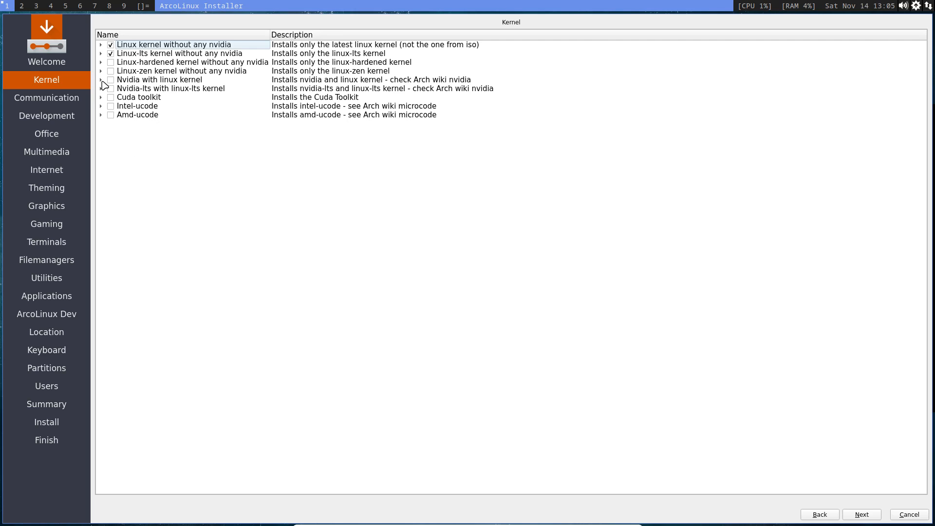
{"action": "left_click", "coordinate": [100, 89]}
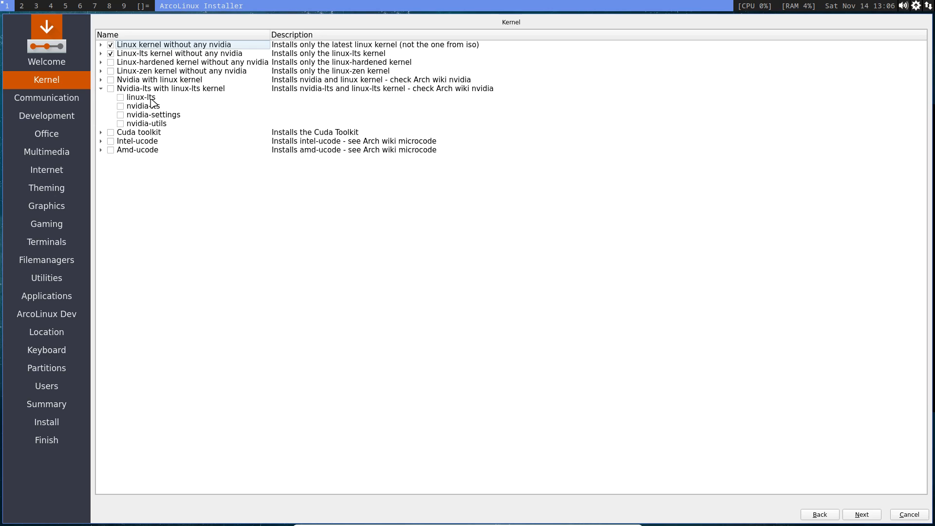
{"action": "mouse_move", "coordinate": [102, 96]}
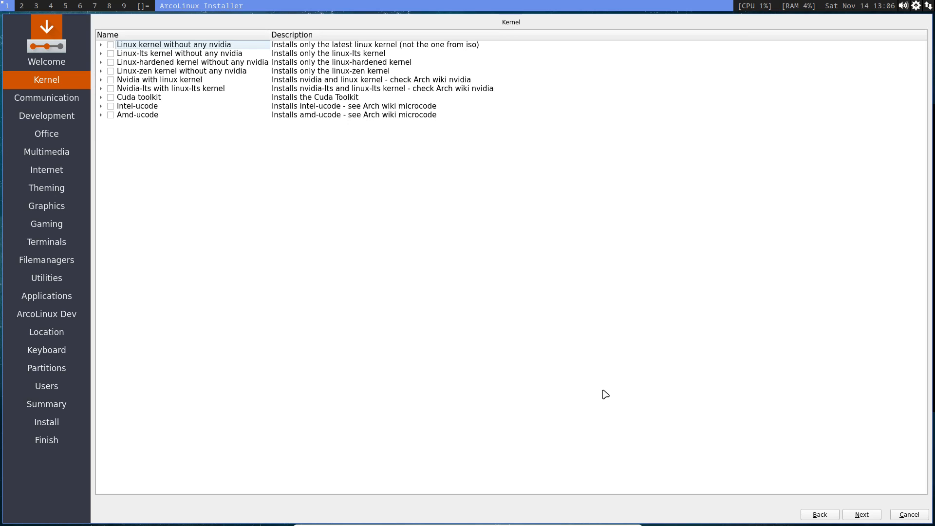
Step: On the Communication page tick telegram-desktop, trying and unticking whatsapp-nativefier
{"action": "left_click", "coordinate": [47, 98]}
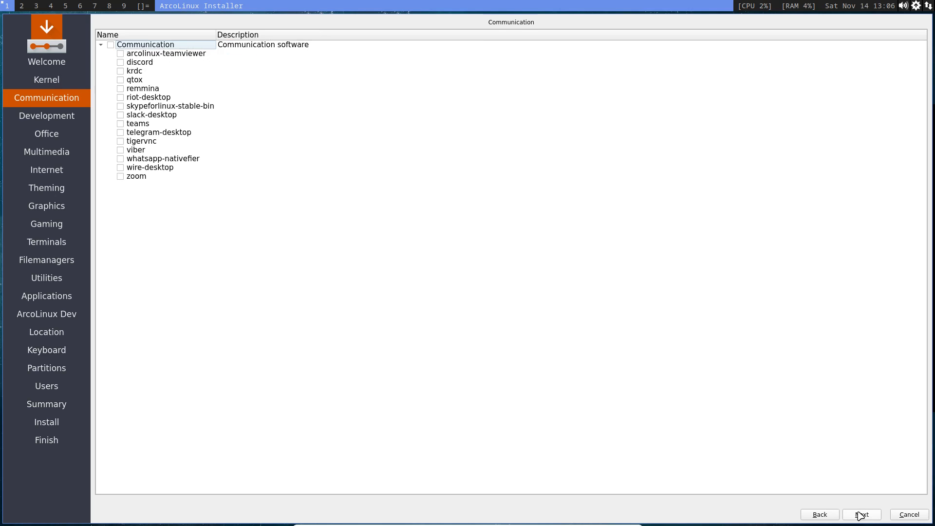
{"action": "mouse_move", "coordinate": [181, 168]}
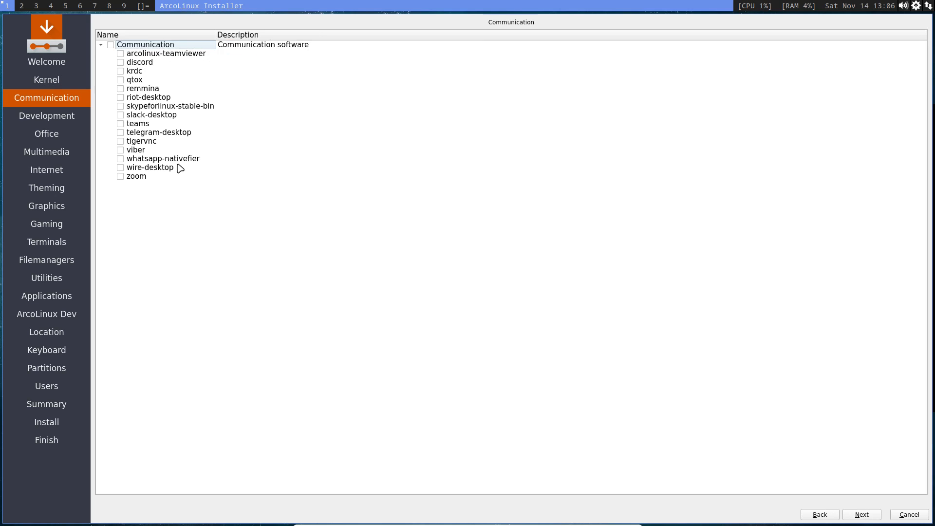
{"action": "left_click", "coordinate": [120, 132]}
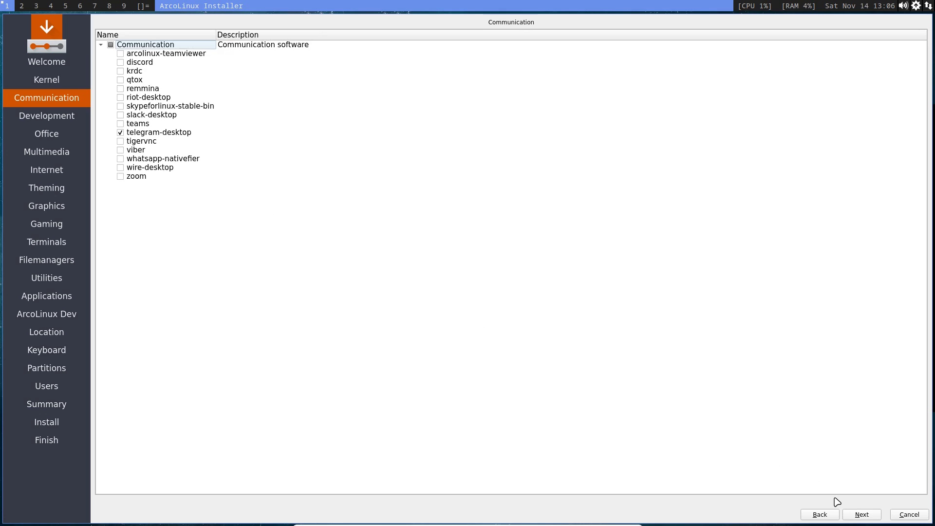
{"action": "left_click", "coordinate": [121, 159]}
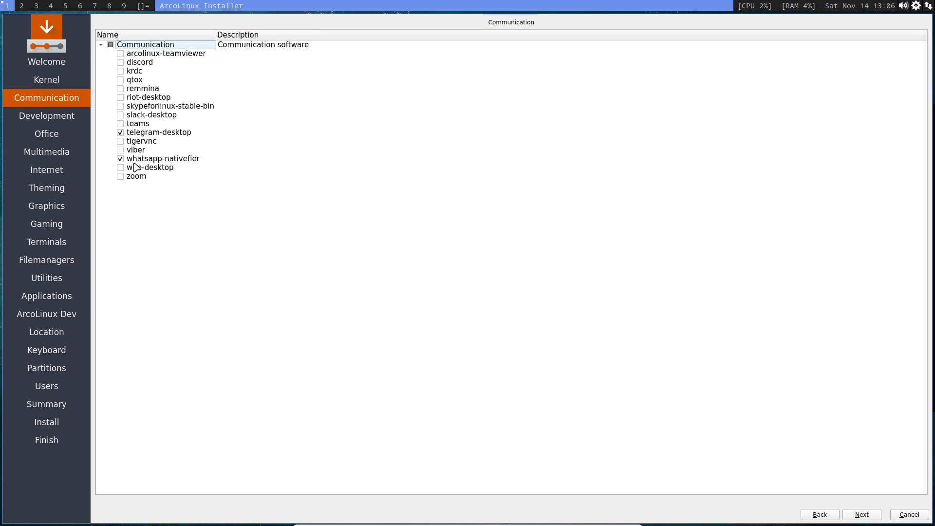
{"action": "left_click", "coordinate": [163, 157]}
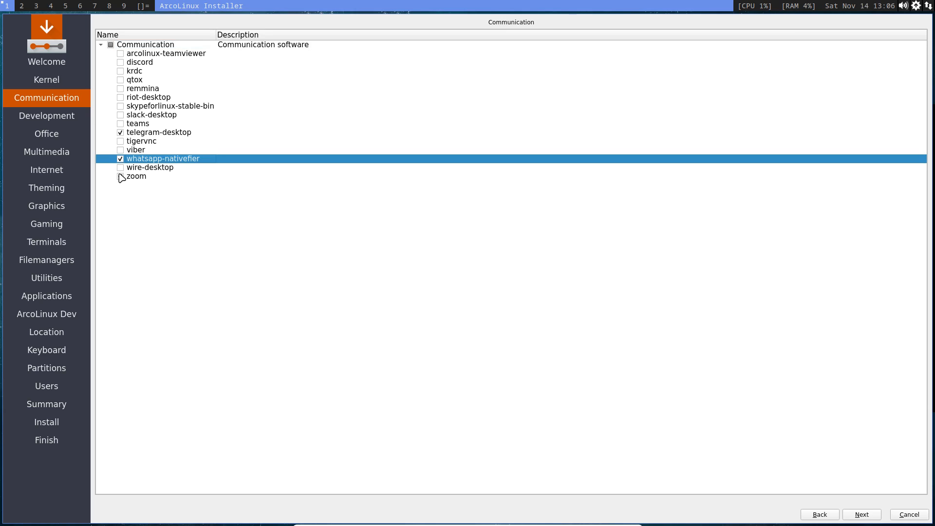
{"action": "left_click", "coordinate": [120, 158]}
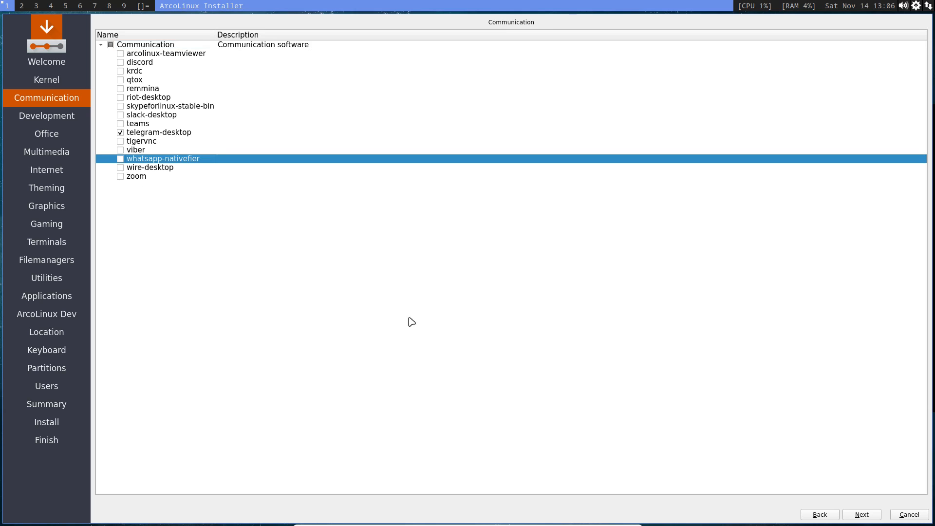
Step: On the Development page tick sublime-text-dev and visual-studio-code-bin
{"action": "left_click", "coordinate": [47, 116]}
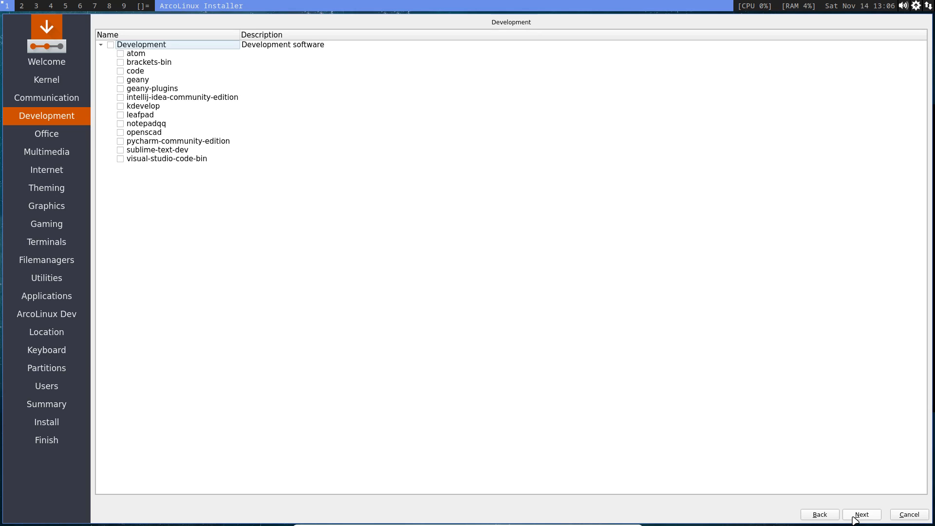
{"action": "mouse_move", "coordinate": [138, 182]}
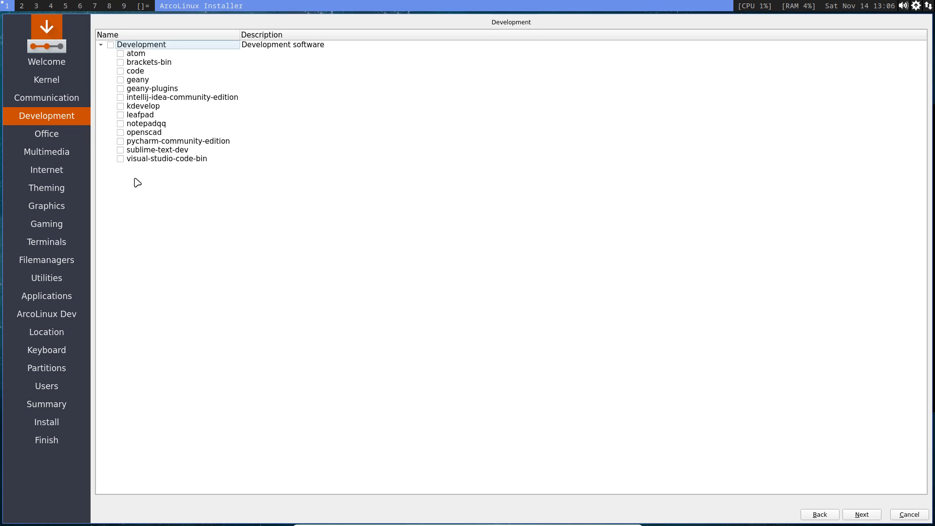
{"action": "left_click", "coordinate": [120, 159]}
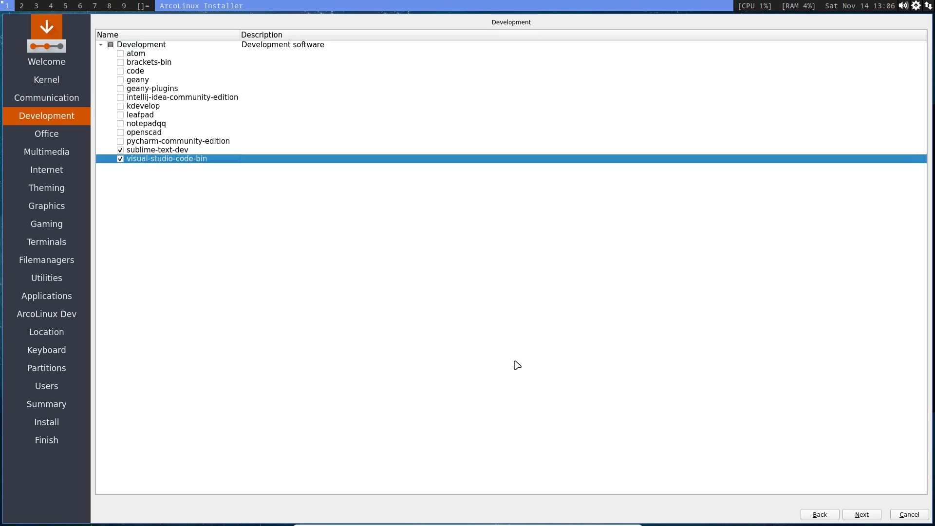
Step: Skip through Office, Internet and Utilities pages and tick the whole ArcoLinux Dev group
{"action": "left_click", "coordinate": [45, 133]}
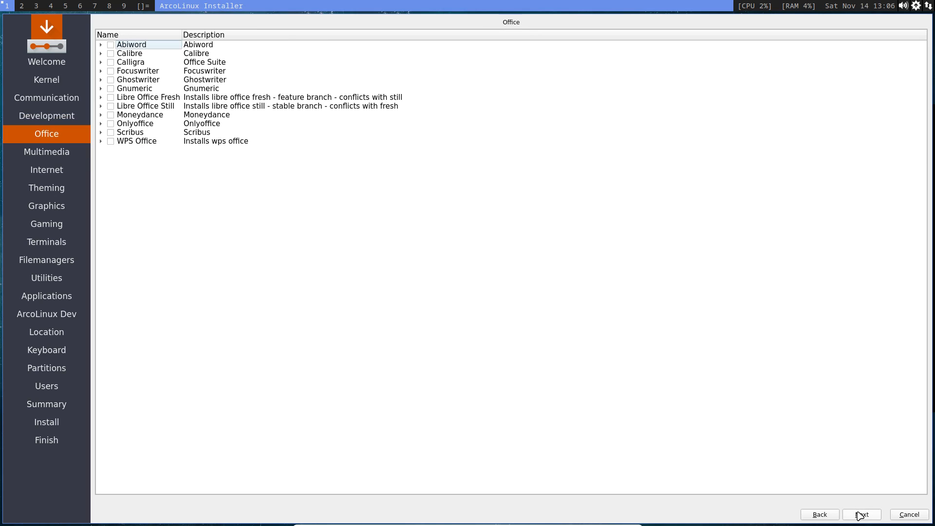
{"action": "left_click", "coordinate": [46, 170]}
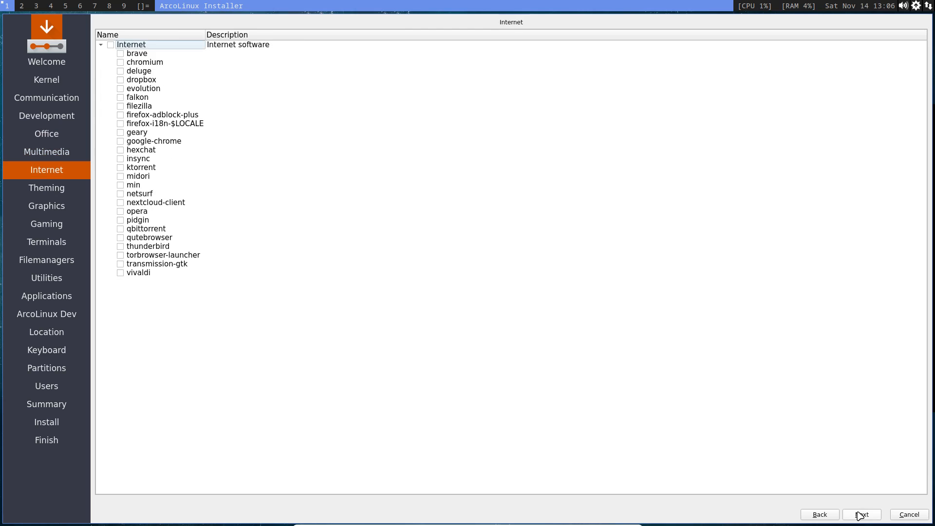
{"action": "left_click", "coordinate": [46, 277]}
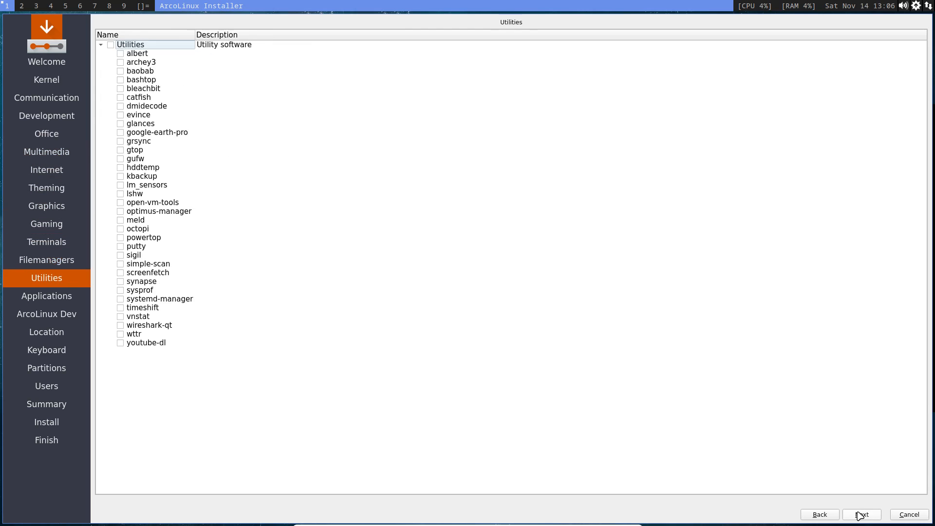
{"action": "left_click", "coordinate": [45, 313]}
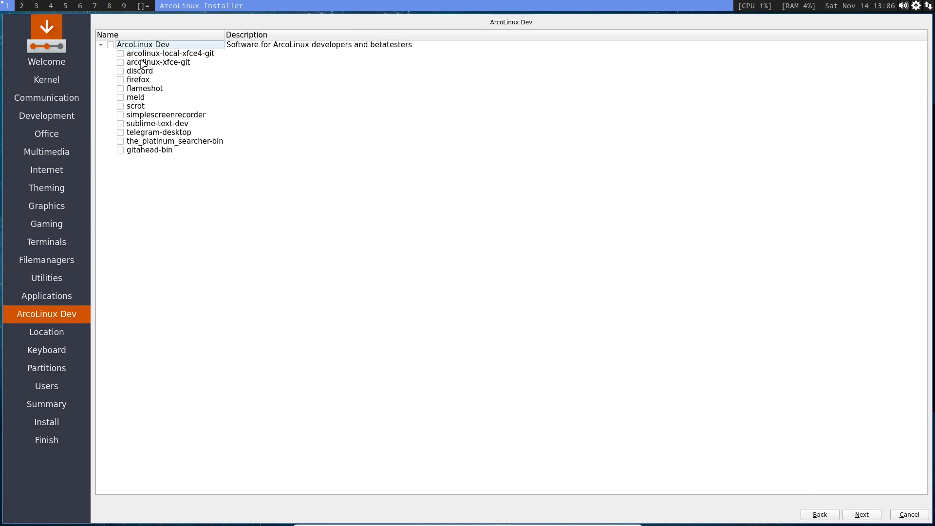
{"action": "left_click", "coordinate": [110, 45]}
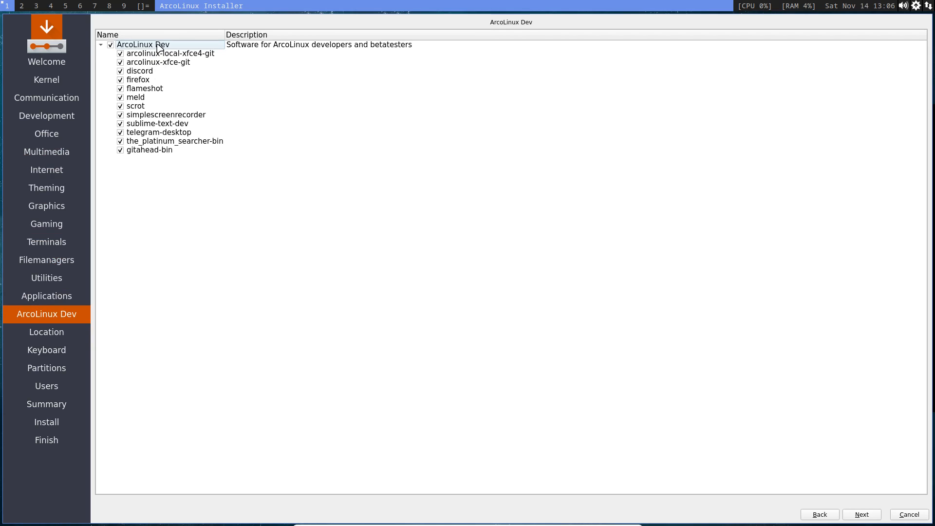
{"action": "mouse_move", "coordinate": [325, 48]}
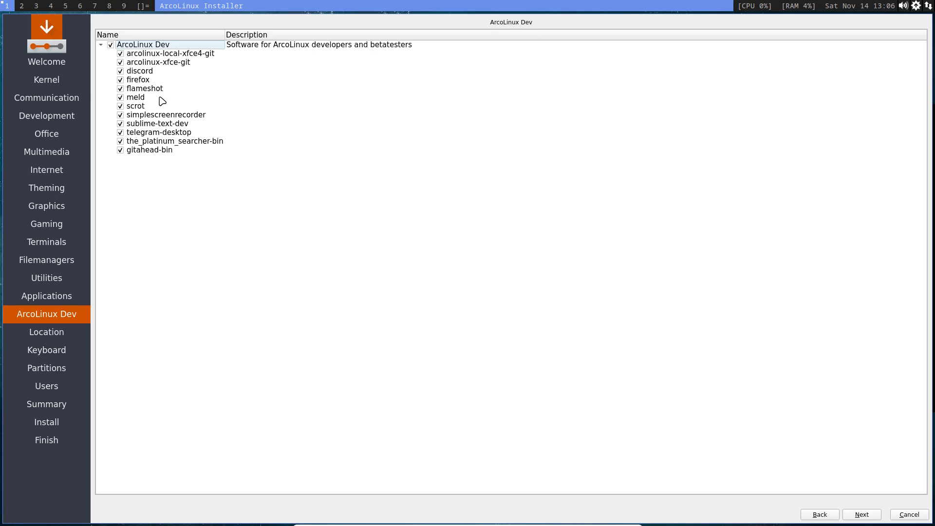
{"action": "mouse_move", "coordinate": [143, 96]}
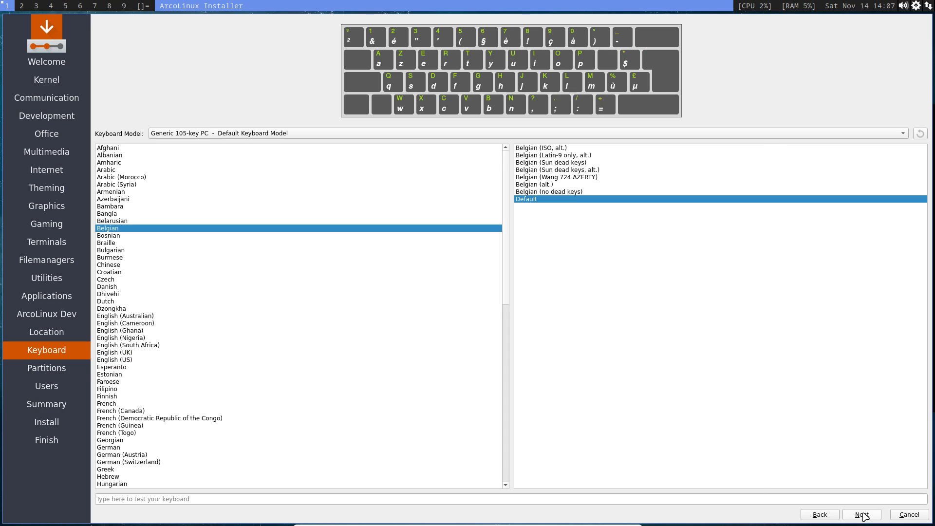
Step: Keep the Belgian keyboard, then try the swap options on Partitions and settle on Swap to file
{"action": "left_click", "coordinate": [860, 514]}
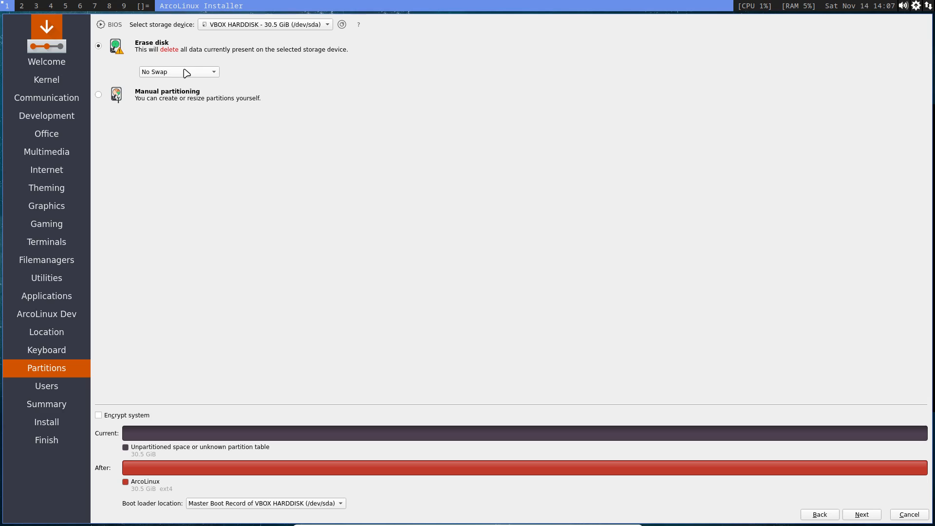
{"action": "left_click", "coordinate": [178, 71]}
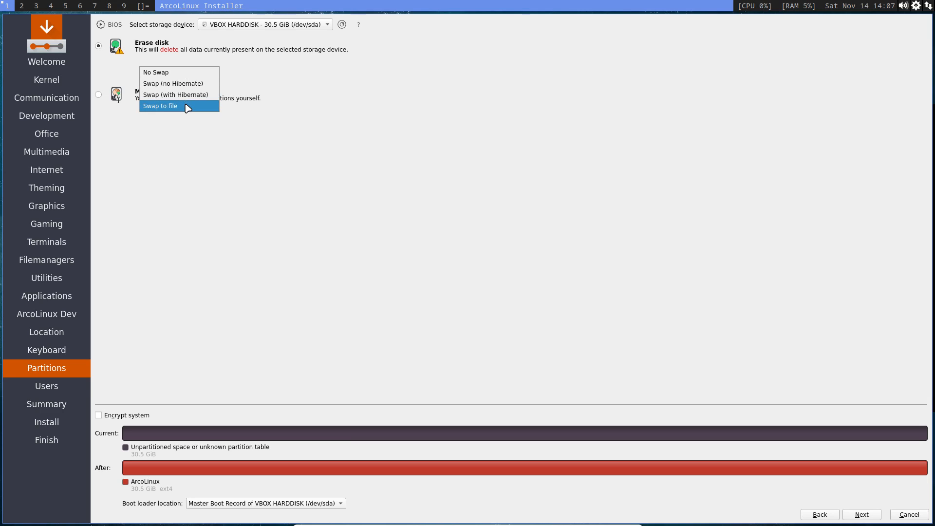
{"action": "left_click", "coordinate": [158, 105]}
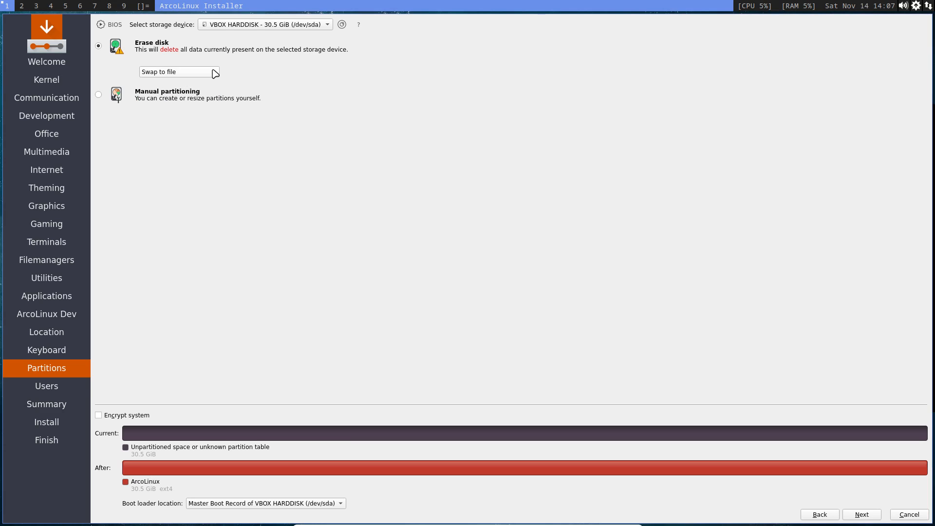
{"action": "left_click", "coordinate": [179, 71]}
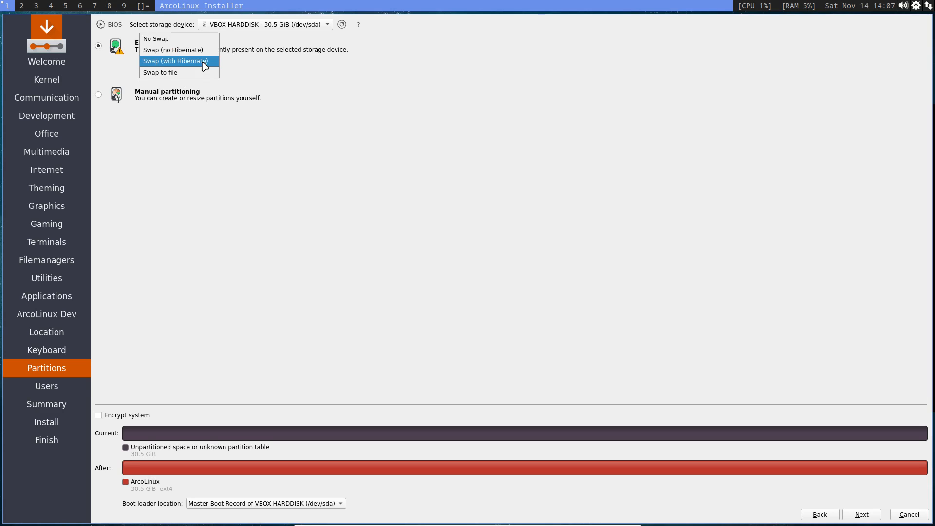
{"action": "left_click", "coordinate": [174, 60]}
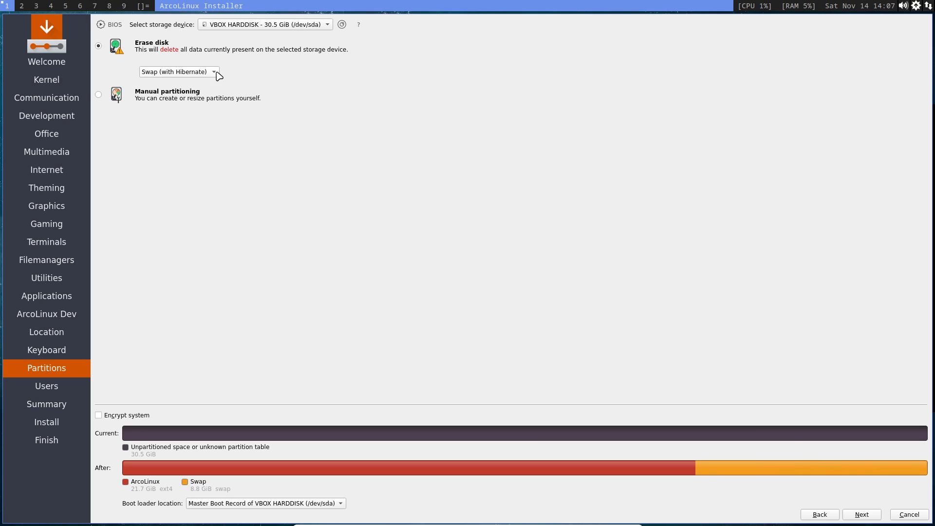
{"action": "left_click", "coordinate": [179, 71]}
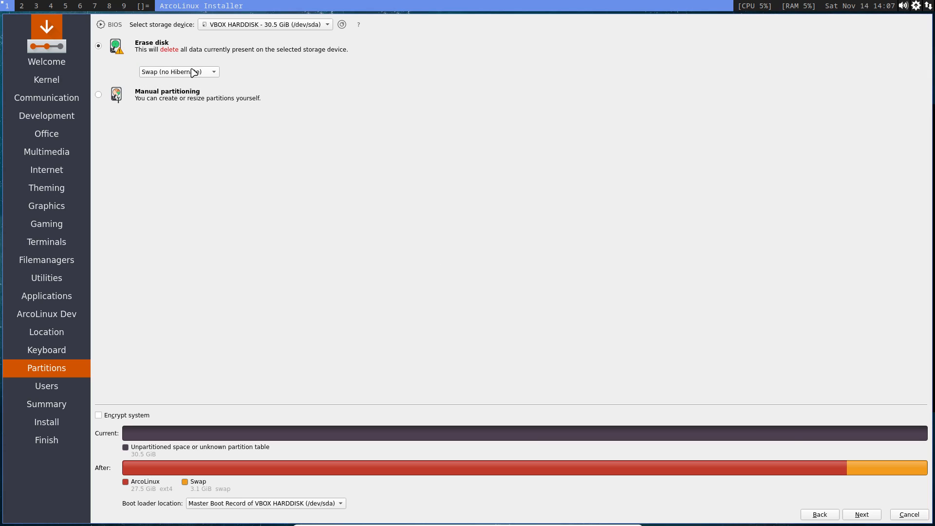
{"action": "left_click", "coordinate": [179, 72]}
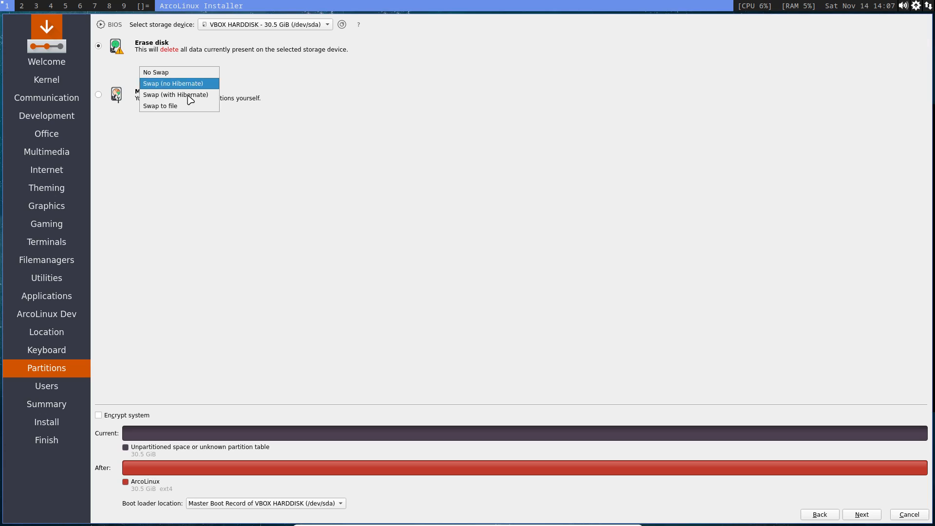
{"action": "left_click", "coordinate": [160, 106]}
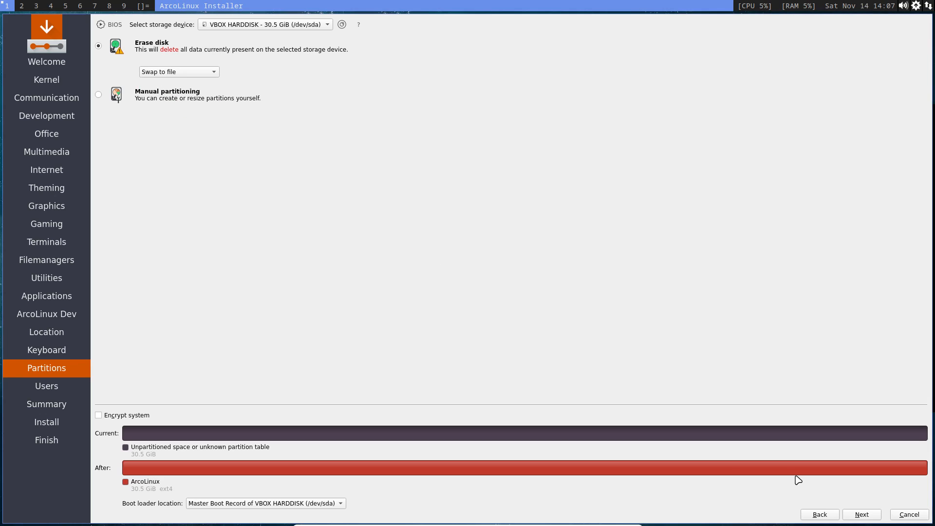
{"action": "mouse_move", "coordinate": [877, 477]}
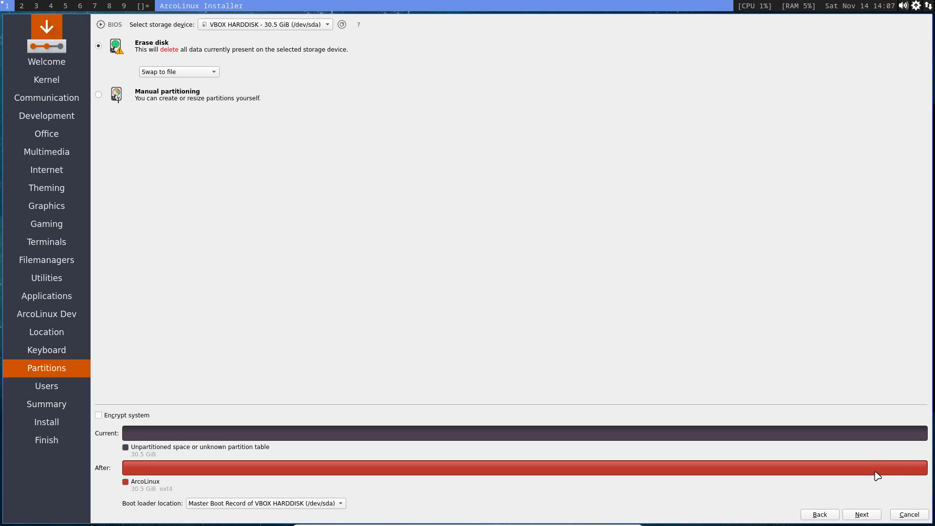
{"action": "mouse_move", "coordinate": [874, 518]}
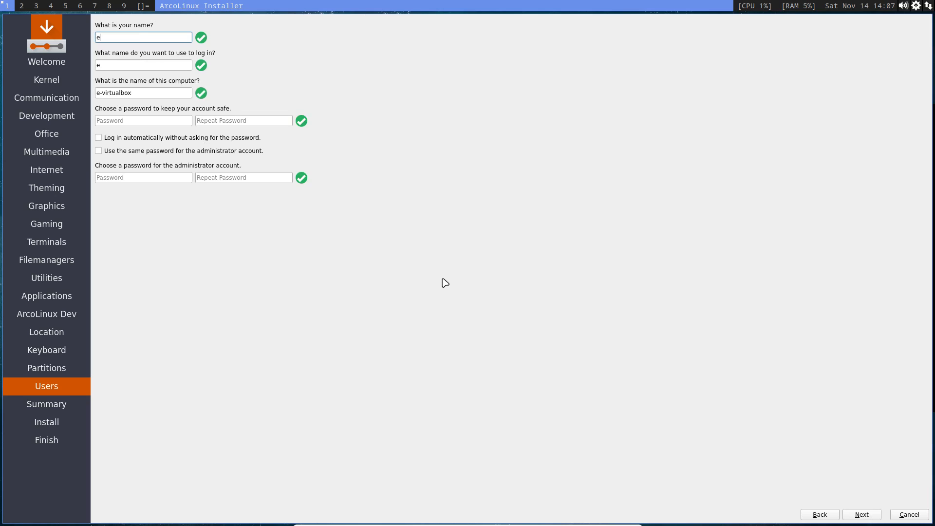
Step: Finish the erik user account with its password, continue to Summary and start the installation
{"action": "type", "text": "•"}
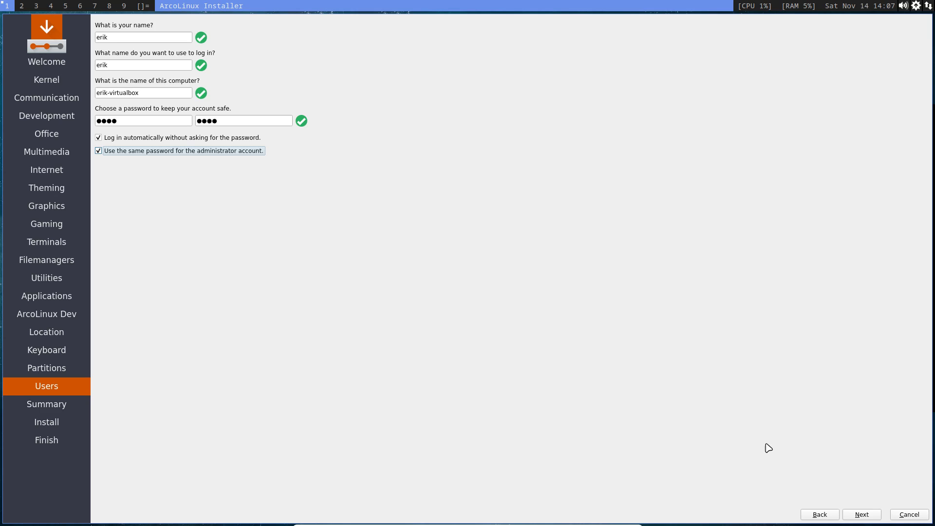
{"action": "left_click", "coordinate": [861, 514]}
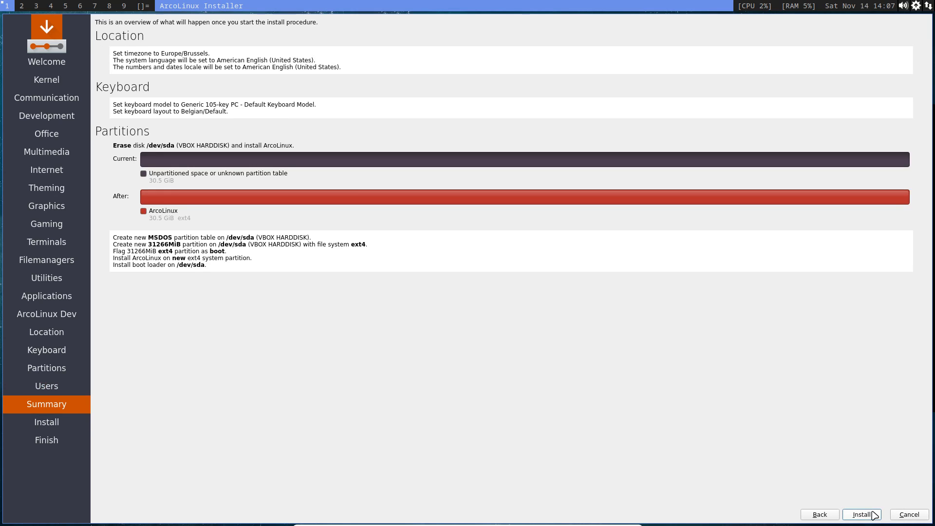
{"action": "left_click", "coordinate": [861, 515]}
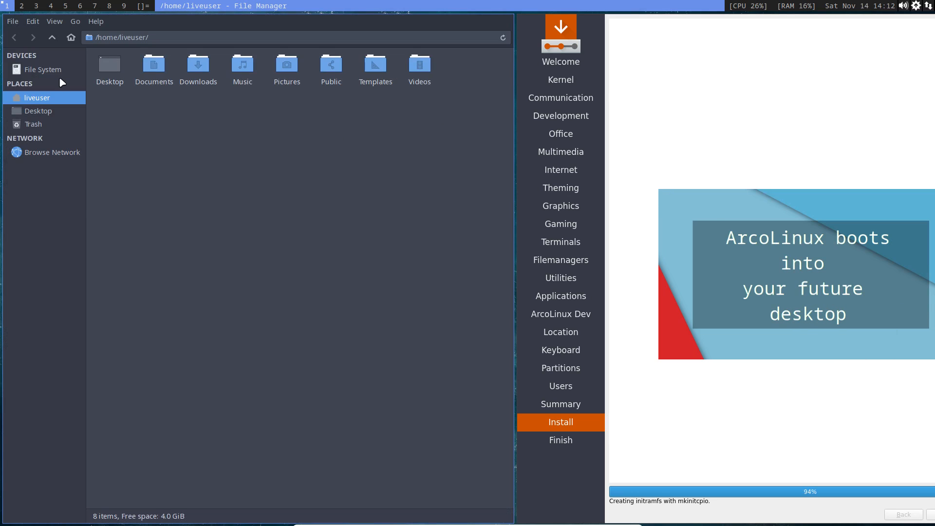
Step: Browse /tmp/calamares-root-zabnzpec's boot folder in Thunar, then close the file manager
{"action": "left_click", "coordinate": [42, 69]}
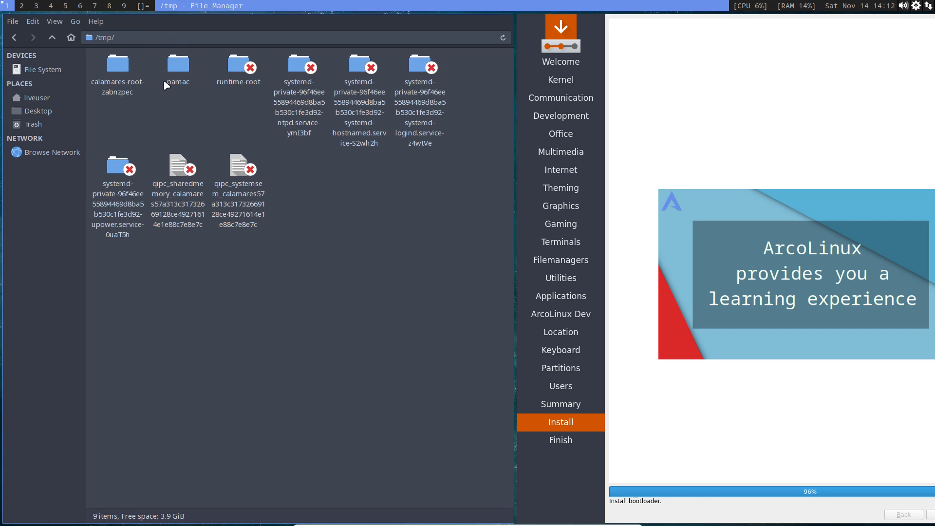
{"action": "double_click", "coordinate": [118, 63]}
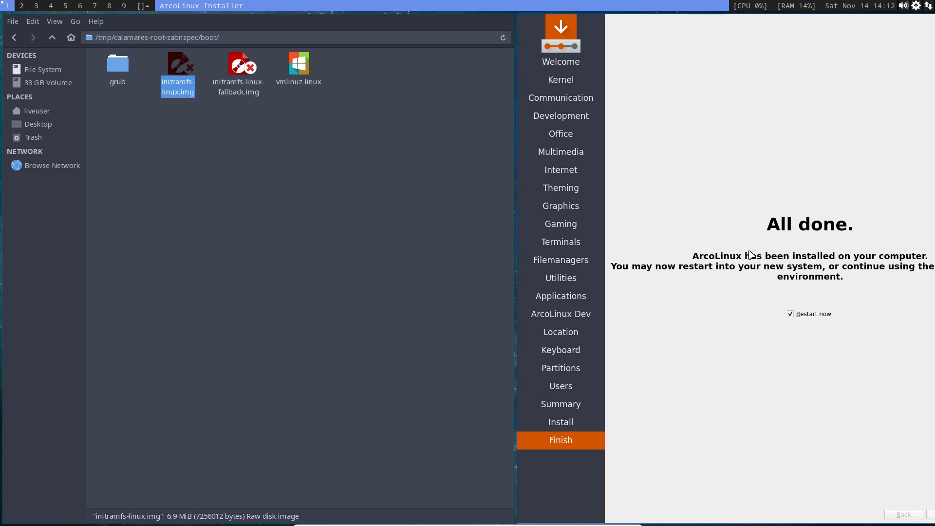
{"action": "left_click", "coordinate": [319, 299]}
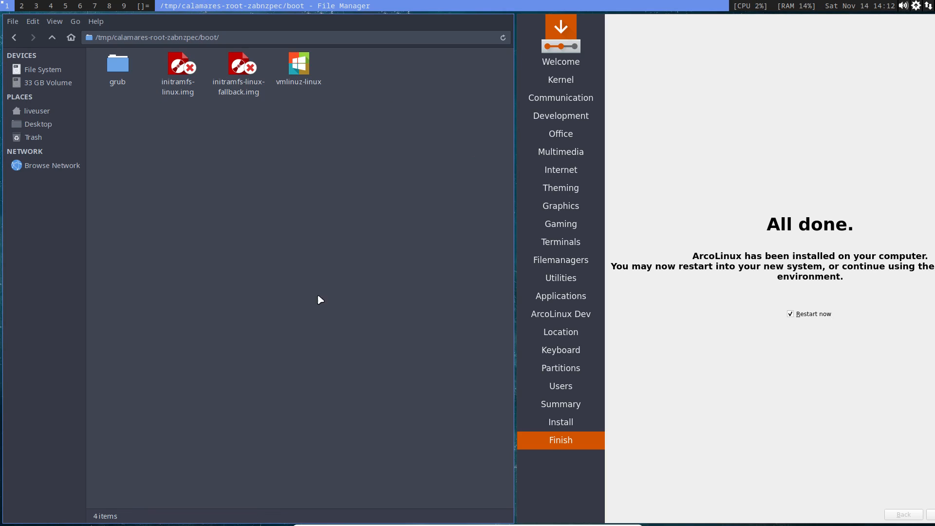
{"action": "mouse_move", "coordinate": [15, 32]}
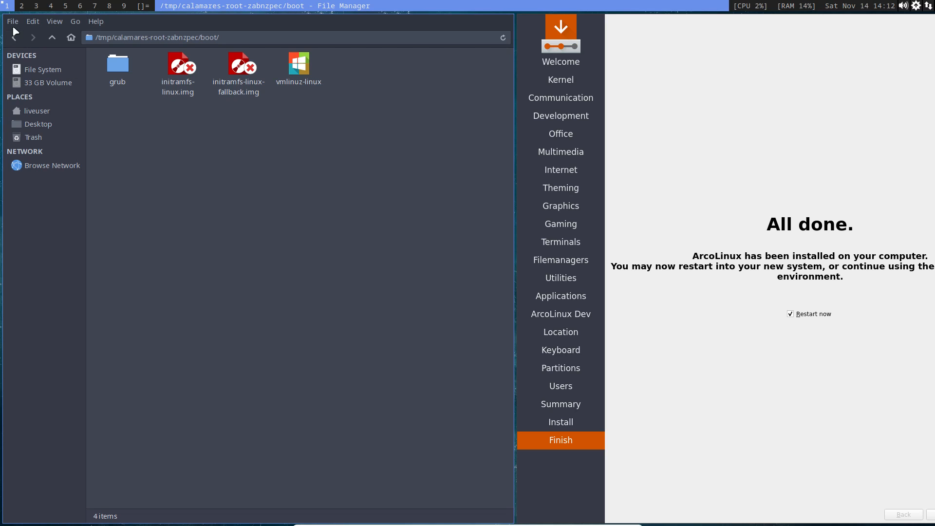
{"action": "left_click", "coordinate": [12, 21]}
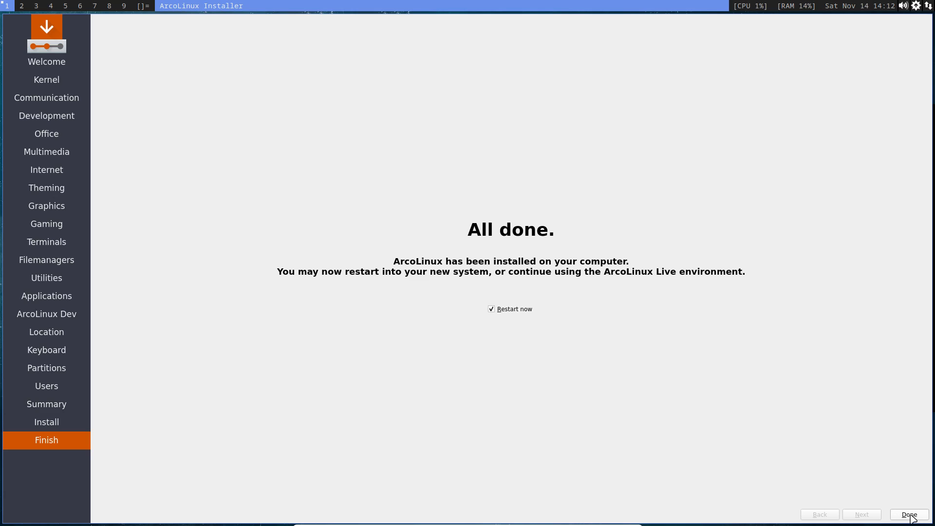
{"action": "mouse_move", "coordinate": [909, 514]}
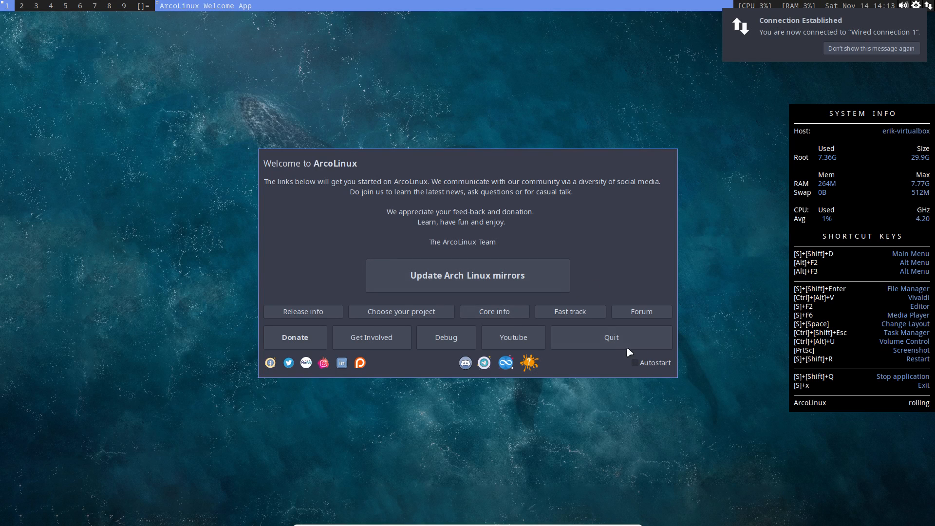
Step: Quit the ArcoLinux Welcome App, leaving the dwm desktop with GIMP and Thunar
{"action": "left_click", "coordinate": [610, 336]}
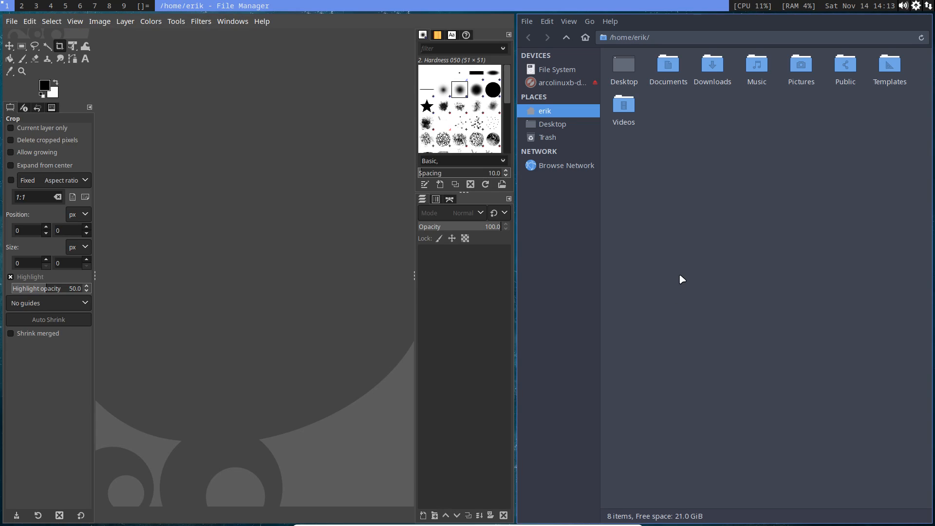
Step: Show hidden files with Ctrl+H and enter ~/.config/arco-dwm with dwm's sources and scripts
{"action": "key", "text": "ctrl+h"}
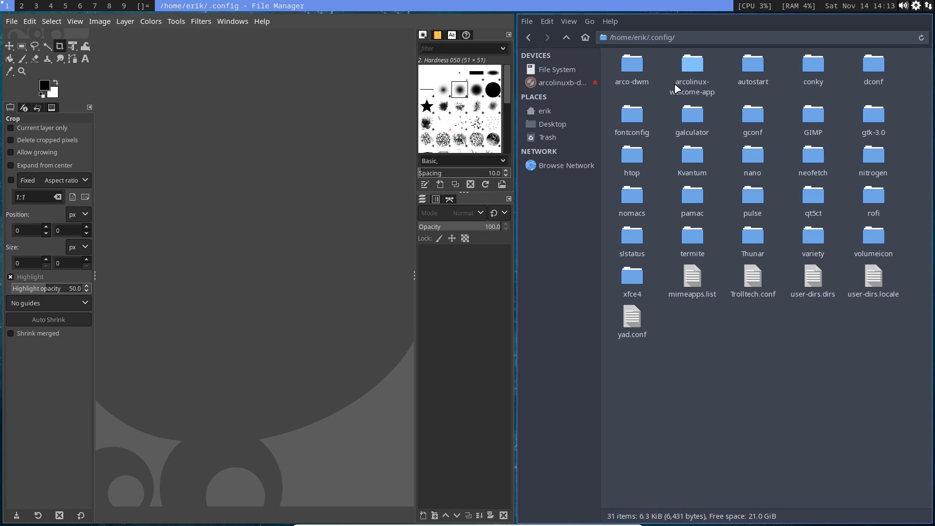
{"action": "double_click", "coordinate": [631, 64]}
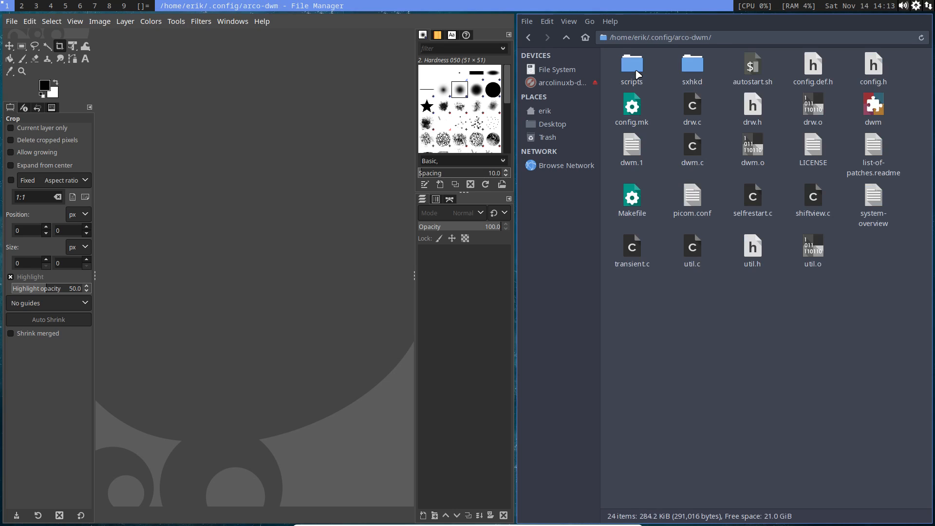
{"action": "mouse_move", "coordinate": [674, 289]}
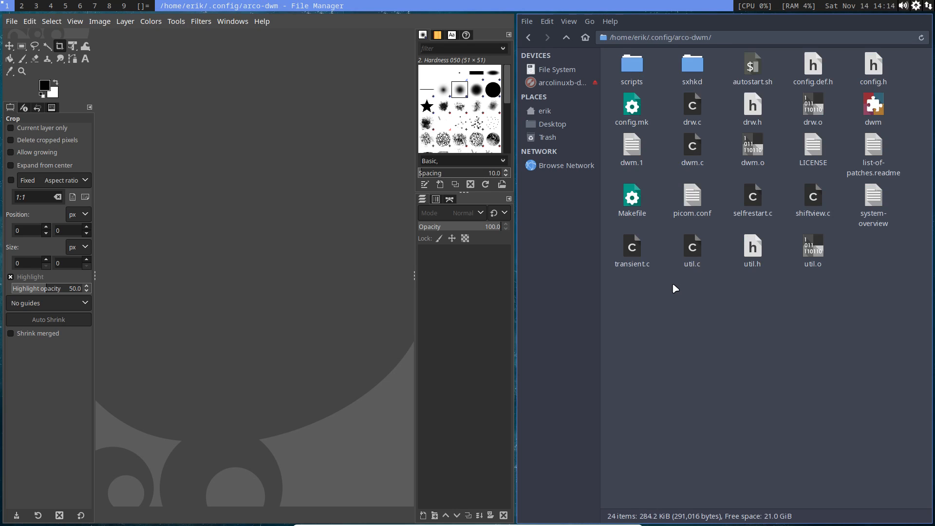